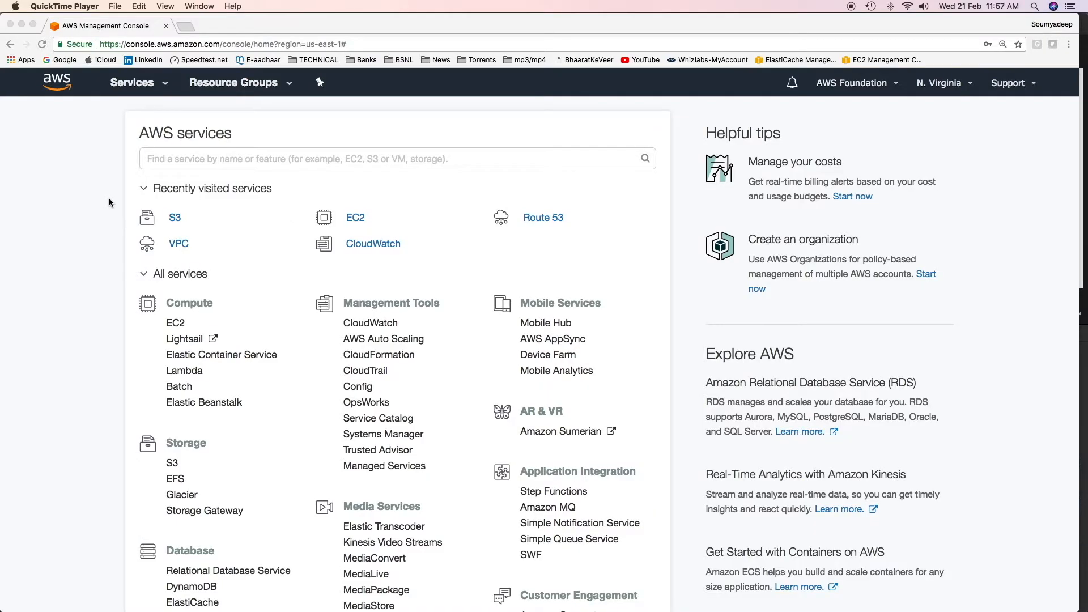
{"action": "mouse_move", "coordinate": [109, 210]}
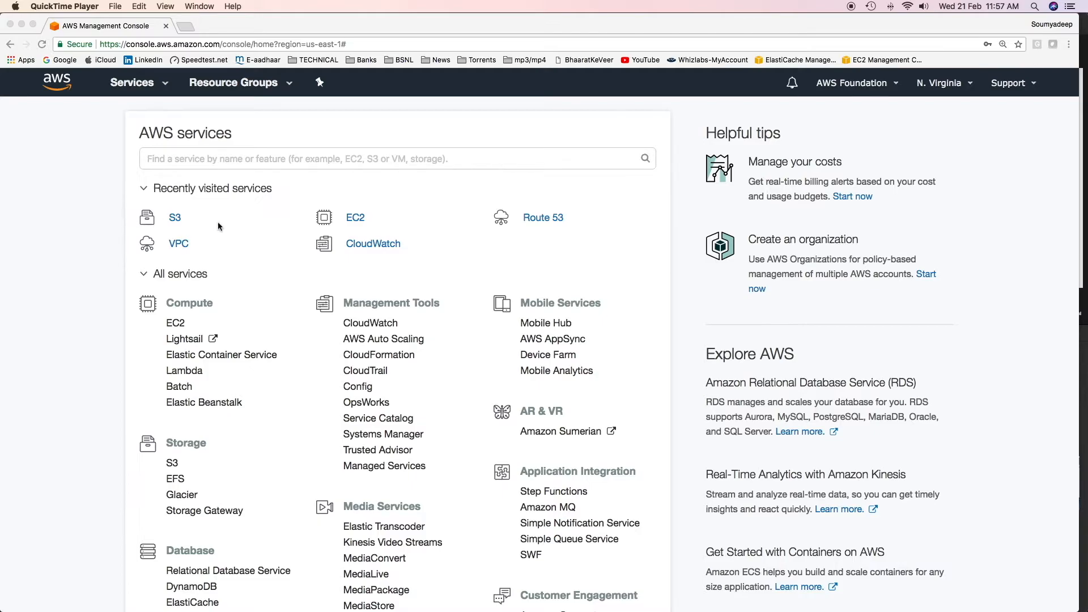
Create the S3 bucket deep-aws-foundation-bucket in the US East (Ohio) region
{"action": "left_click", "coordinate": [175, 218]}
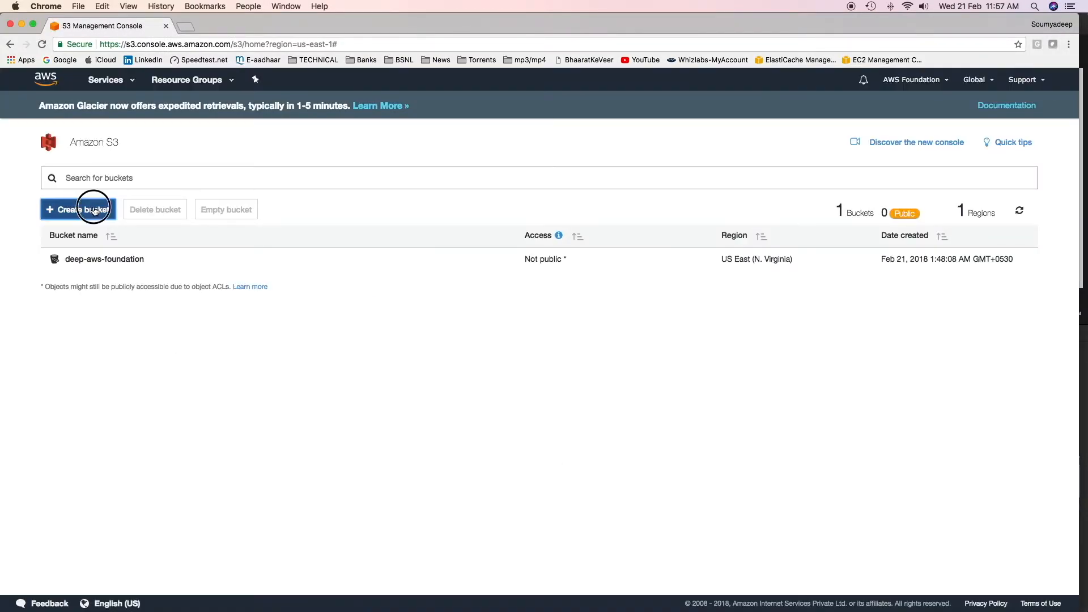
{"action": "left_click", "coordinate": [93, 209]}
{"action": "type", "text": "deep-aws-found"}
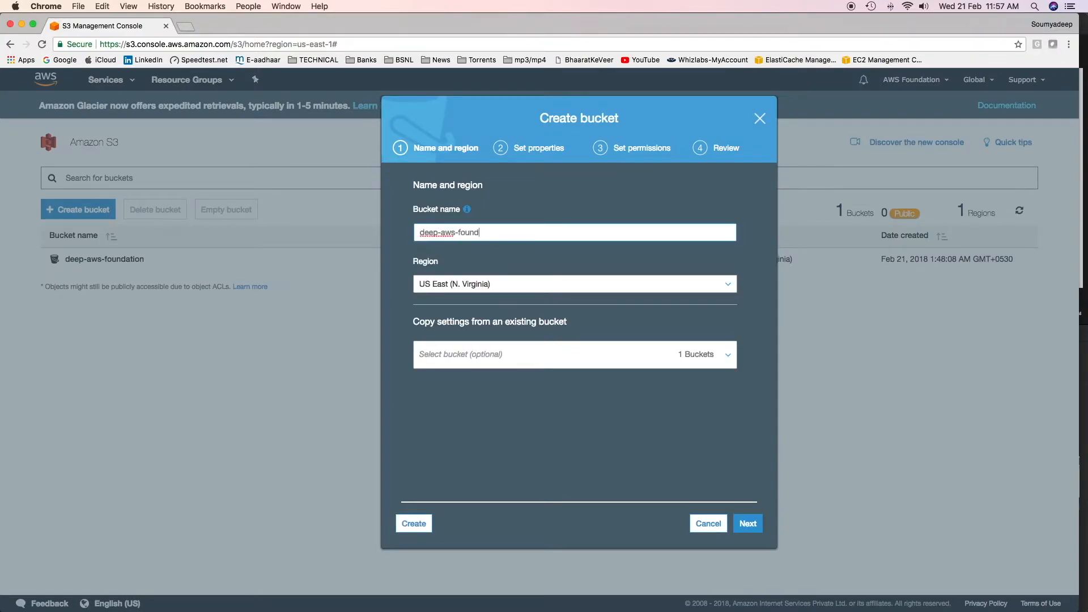
{"action": "left_click", "coordinate": [575, 284]}
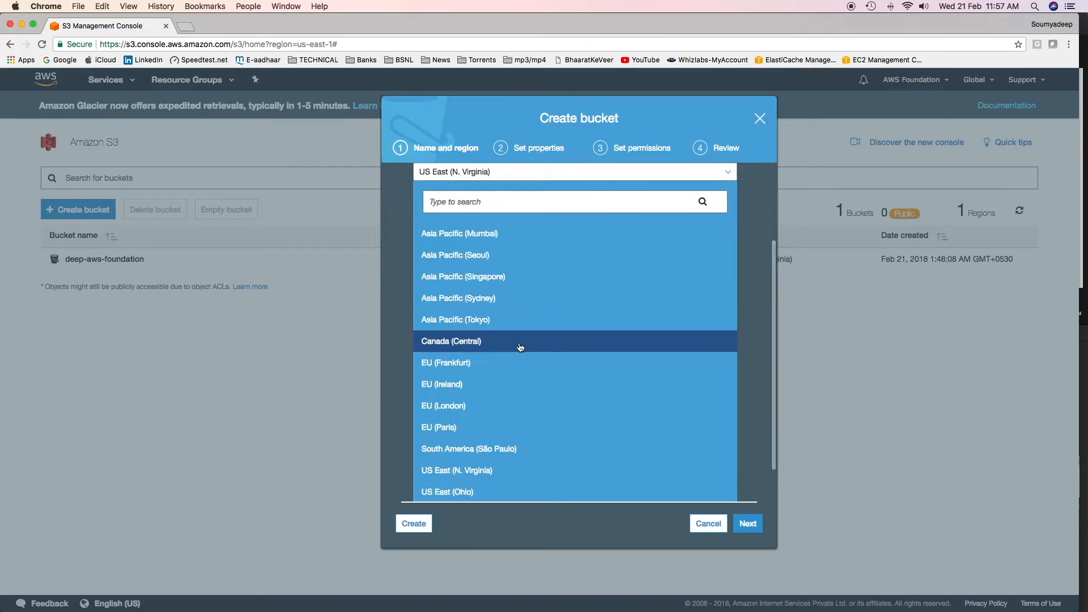
{"action": "scroll", "scroll_direction": "down", "scroll_amount": 3}
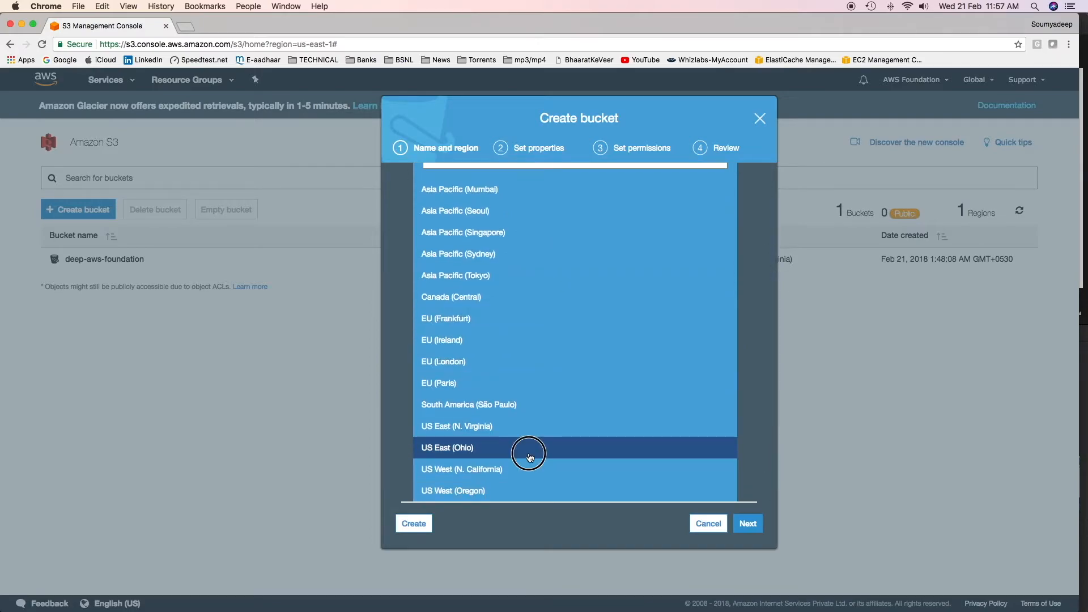
{"action": "left_click", "coordinate": [529, 448]}
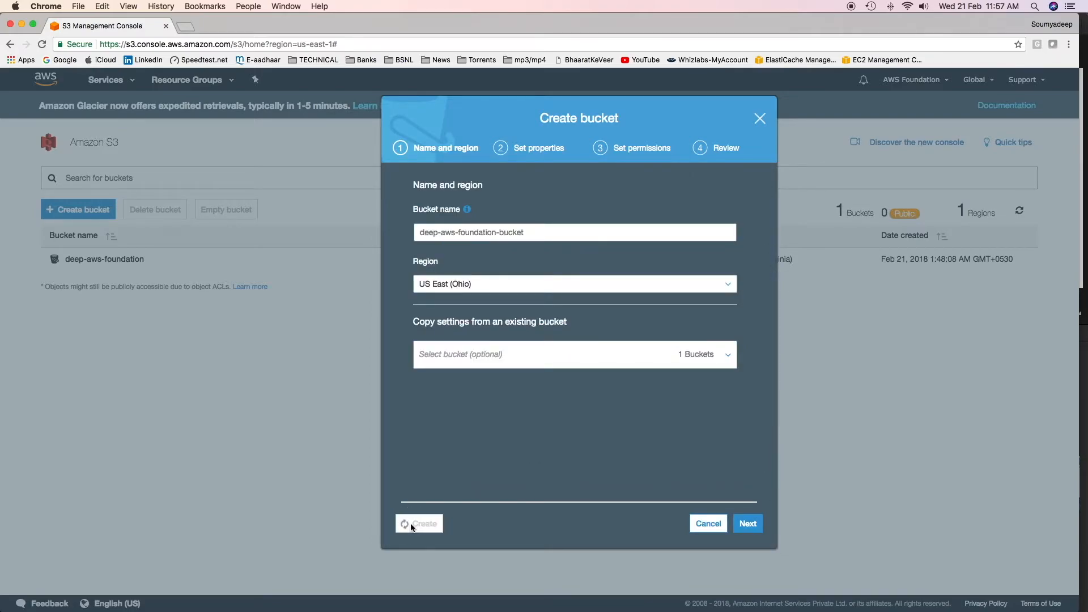
{"action": "left_click", "coordinate": [419, 523]}
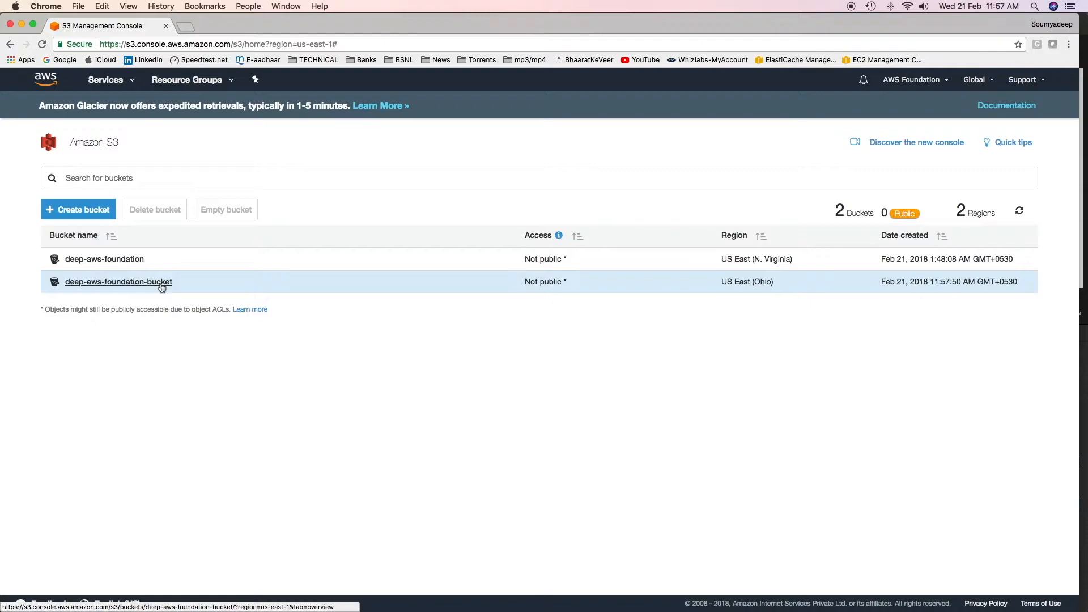
Review the bucket list showing both buckets not public, in N. Virginia and Ohio
{"action": "left_click_drag", "start_coordinate": [510, 222], "coordinate": [604, 302]}
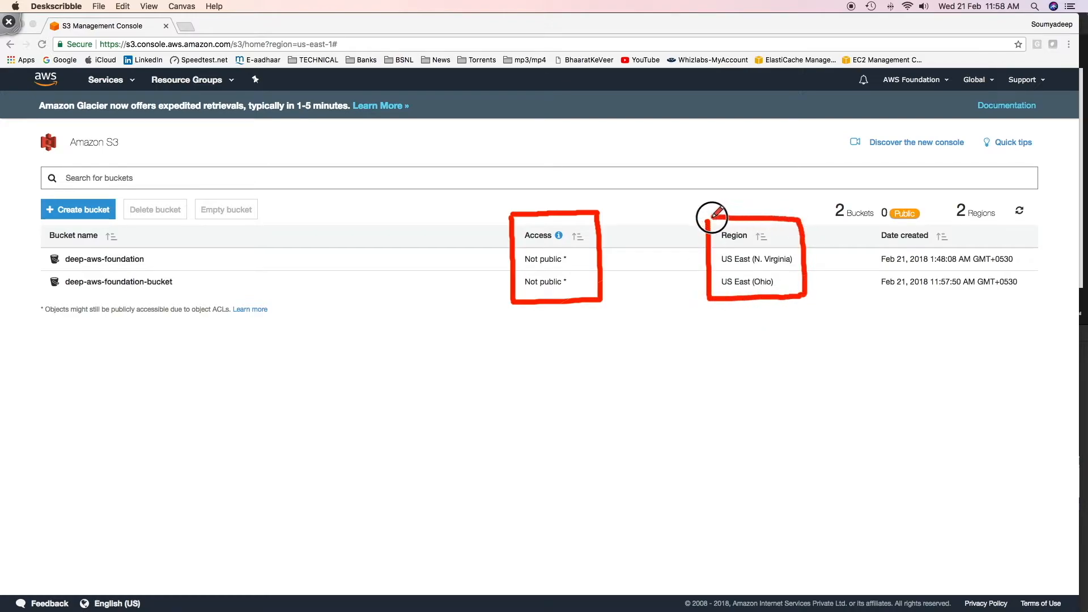
{"action": "mouse_move", "coordinate": [733, 353]}
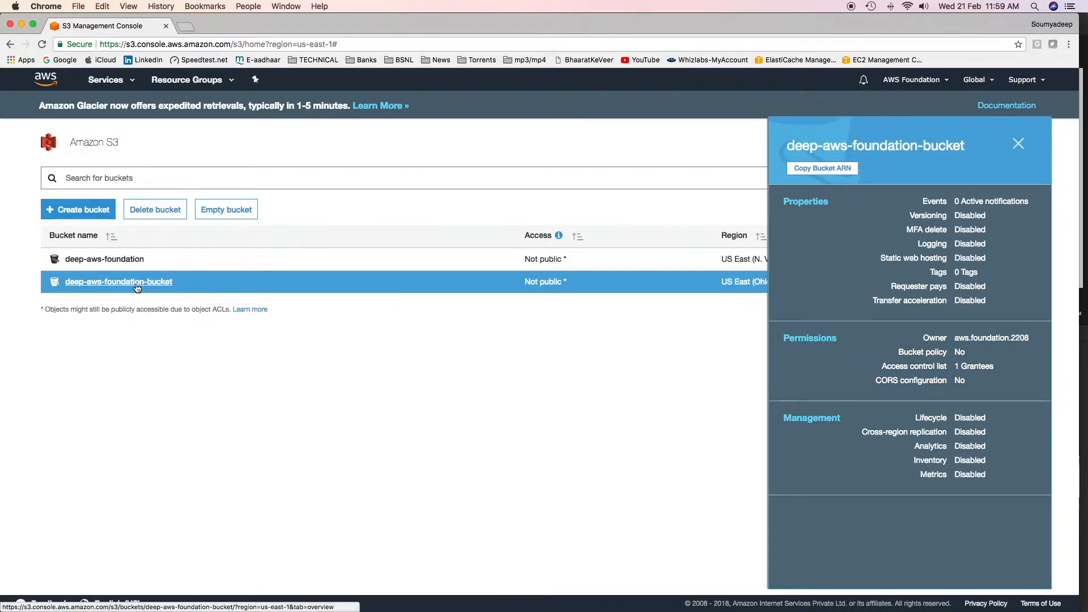
Grant the Everyone group List objects access in deep-aws-foundation-bucket's permissions
{"action": "left_click", "coordinate": [119, 281]}
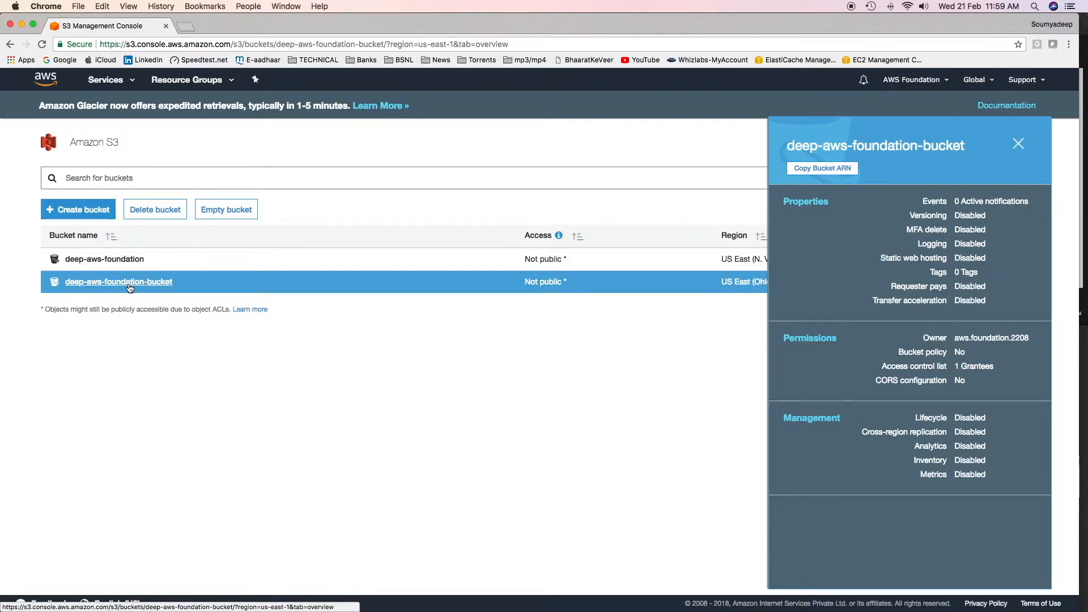
{"action": "left_click", "coordinate": [118, 282]}
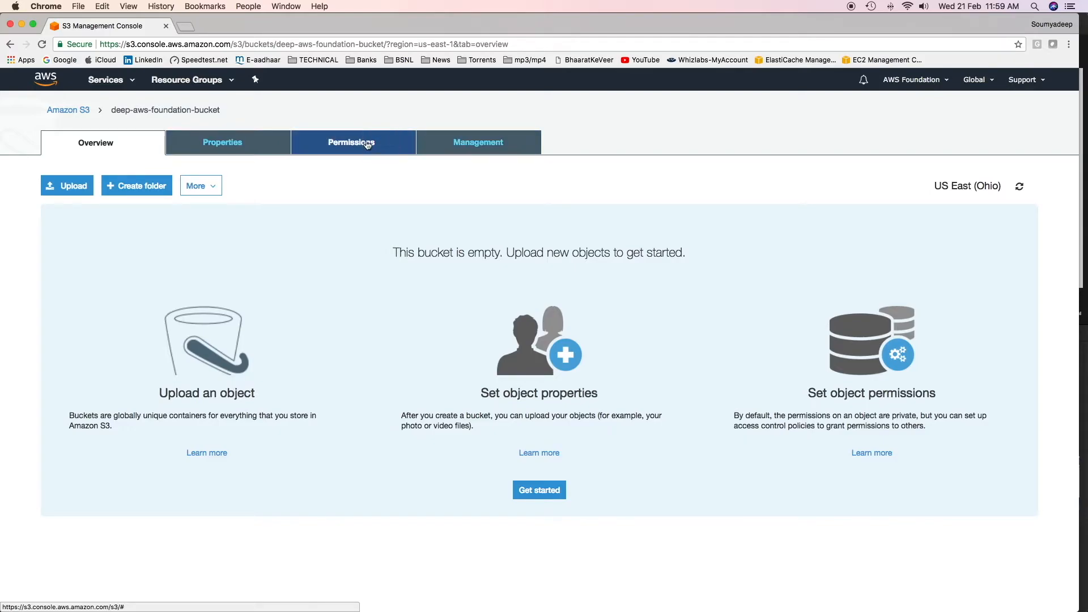
{"action": "left_click", "coordinate": [352, 143]}
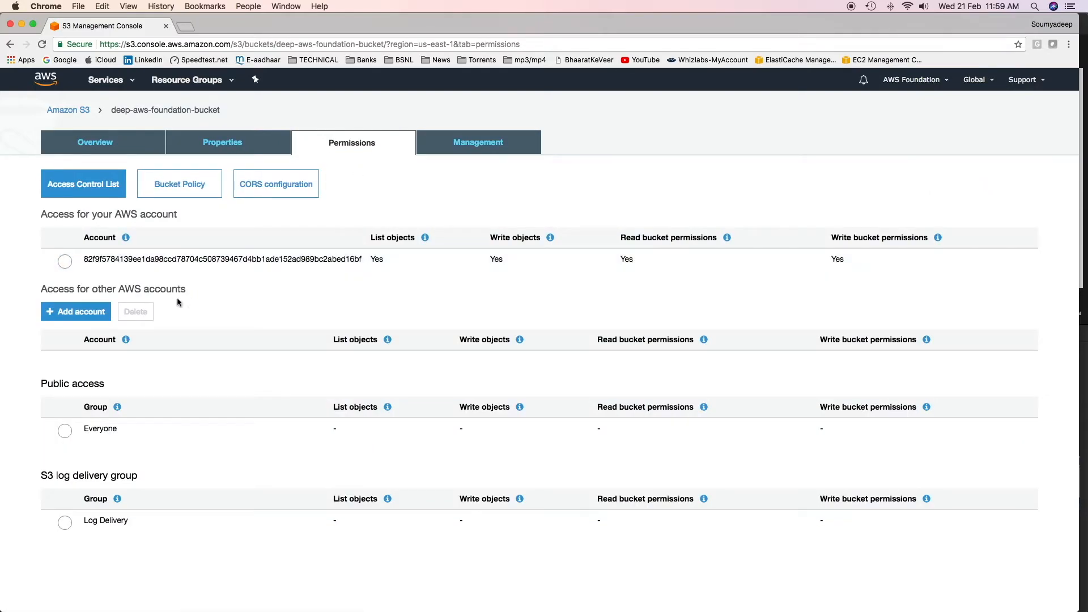
{"action": "left_click", "coordinate": [101, 429]}
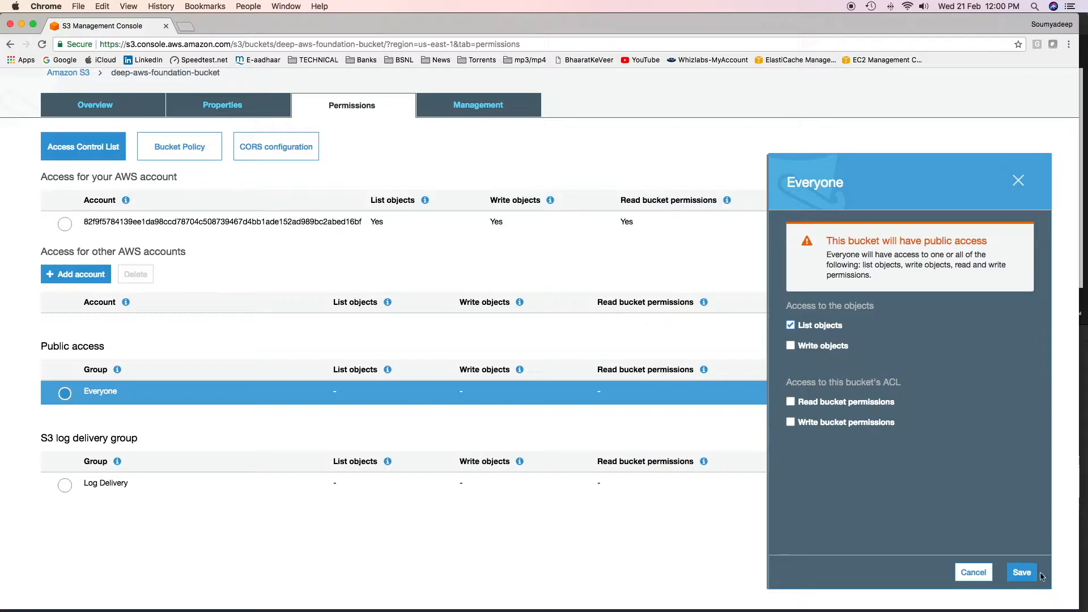
{"action": "left_click", "coordinate": [1022, 572]}
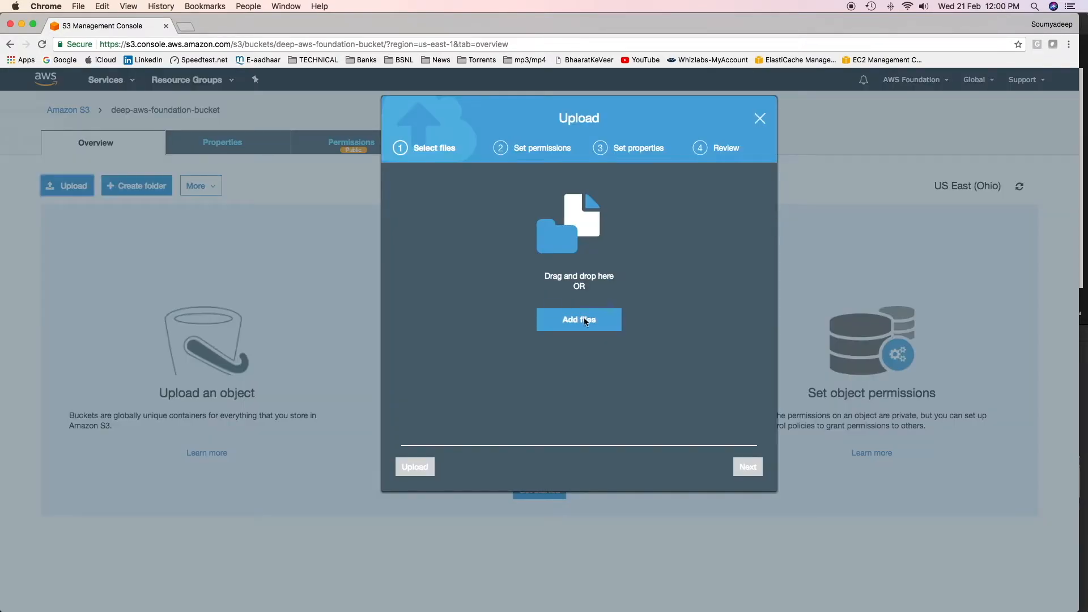
Add superman_vs_batman.jpg (341.2 KB) and upload it into the bucket
{"action": "left_click", "coordinate": [579, 319]}
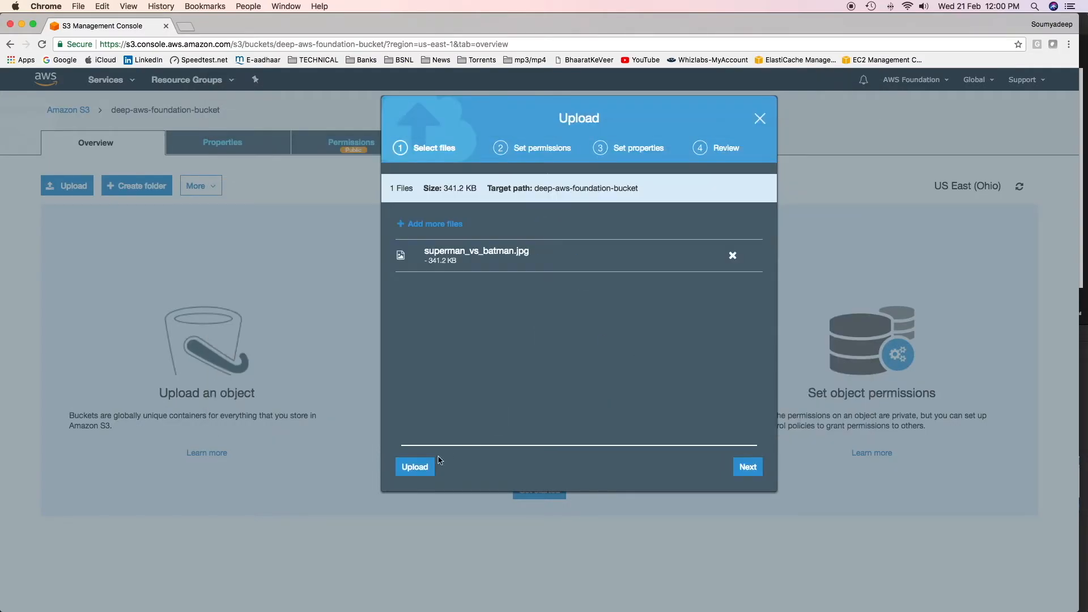
{"action": "left_click", "coordinate": [414, 466]}
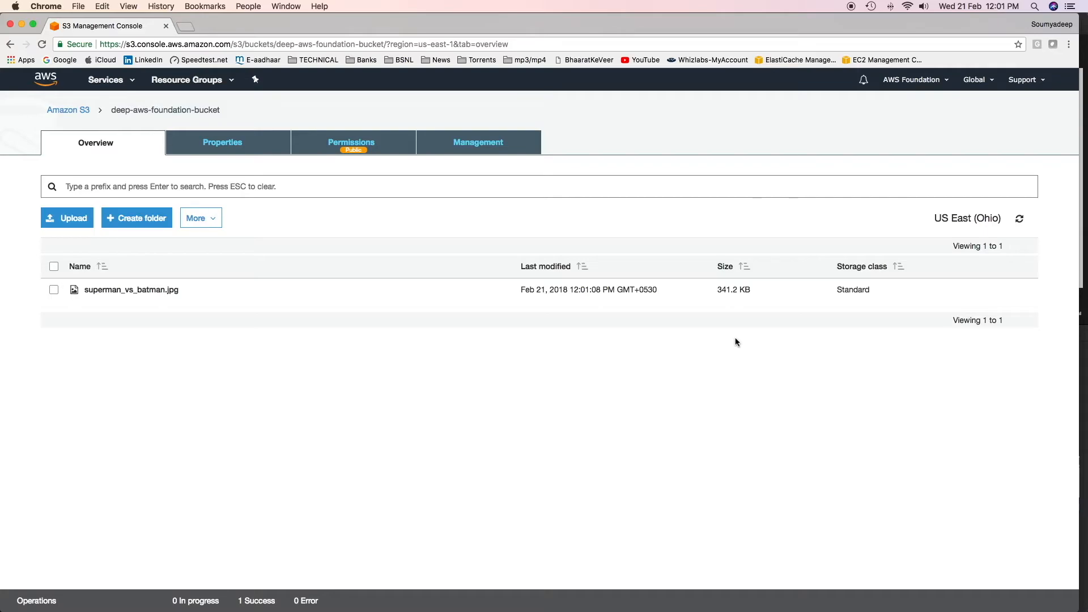
Enable transfer acceleration, noting the accelerated endpoint, and open the speed-comparison link in a new tab
{"action": "left_click", "coordinate": [222, 142]}
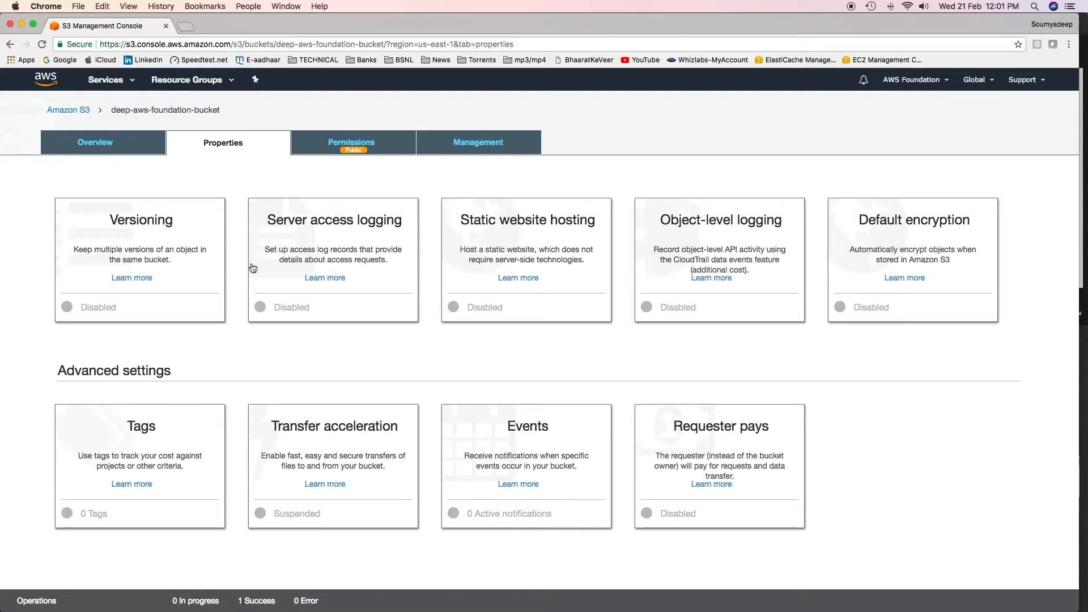
{"action": "mouse_move", "coordinate": [327, 424]}
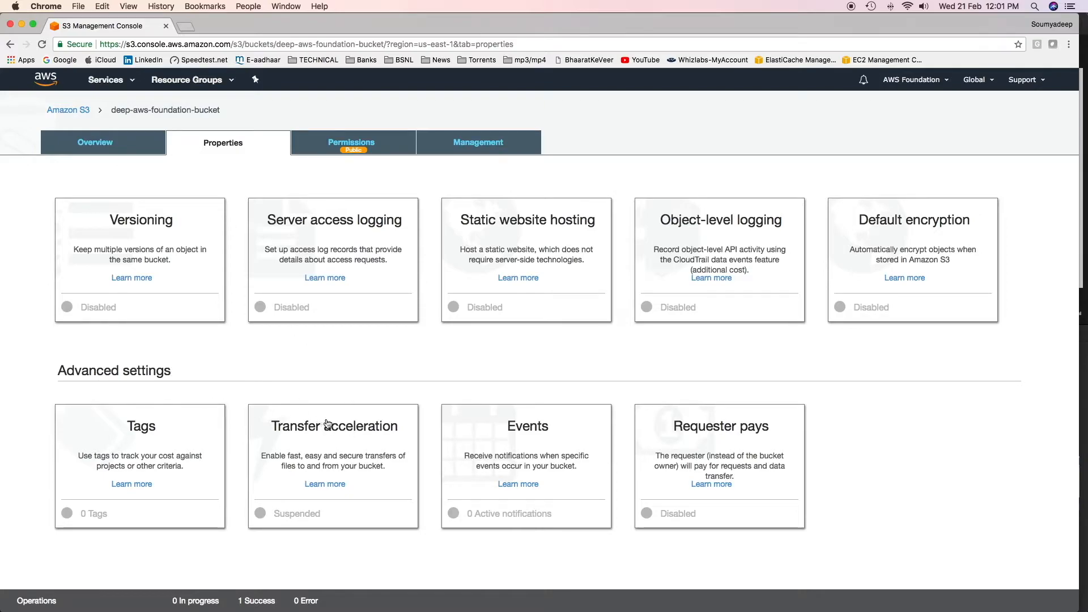
{"action": "mouse_move", "coordinate": [335, 423]}
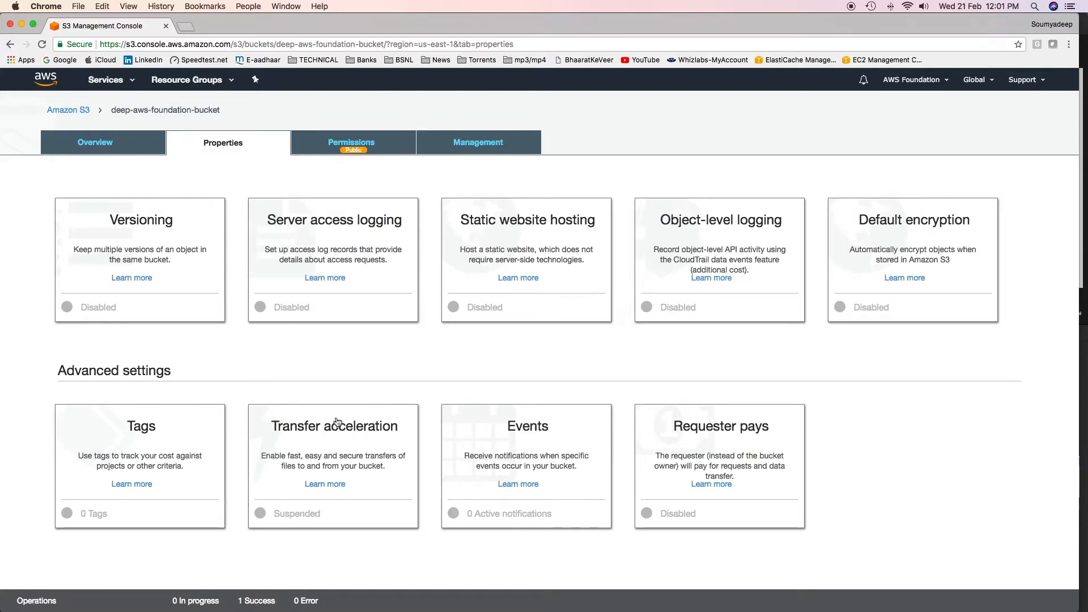
{"action": "left_click", "coordinate": [334, 426]}
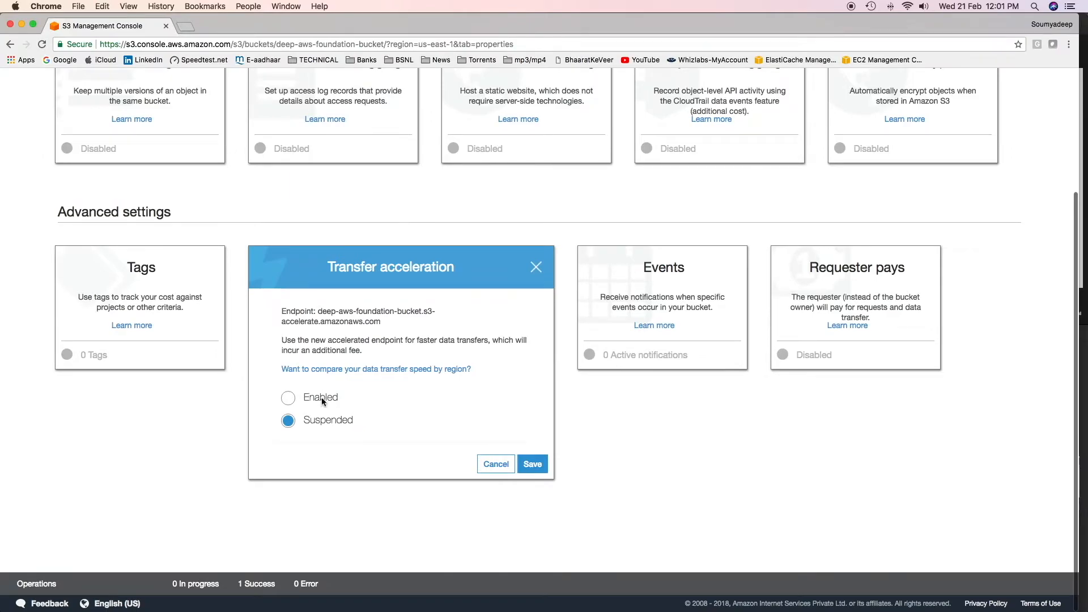
{"action": "left_click", "coordinate": [288, 397]}
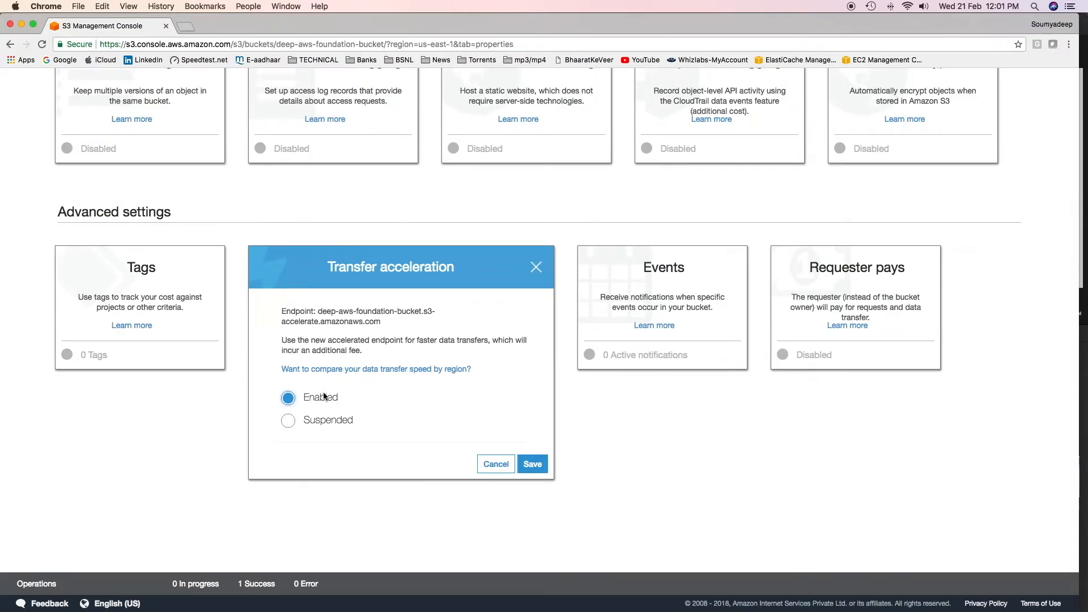
{"action": "mouse_move", "coordinate": [382, 330]}
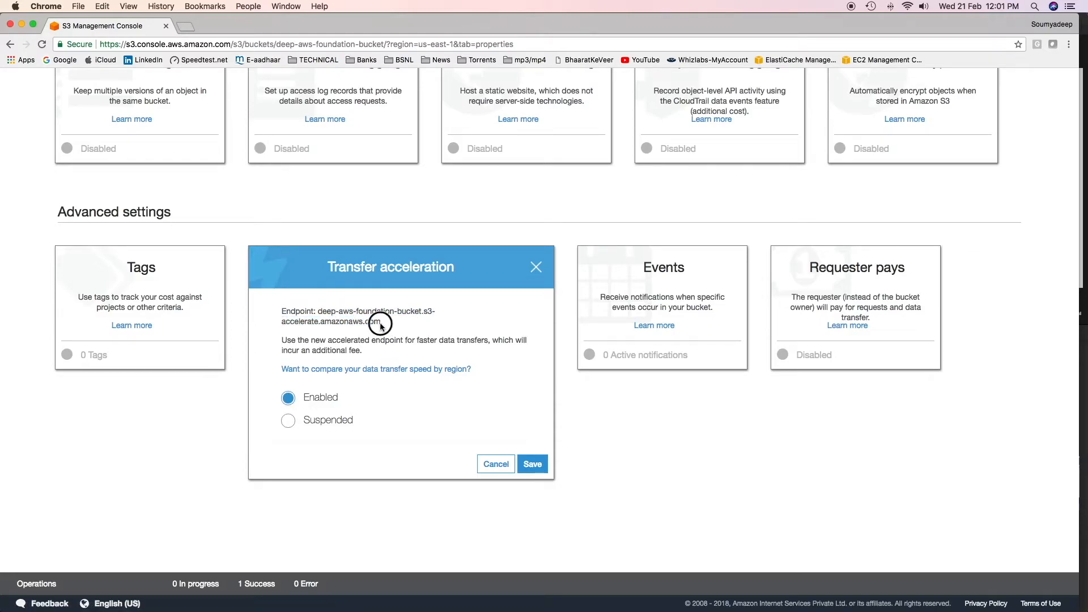
{"action": "double_click", "coordinate": [380, 320]}
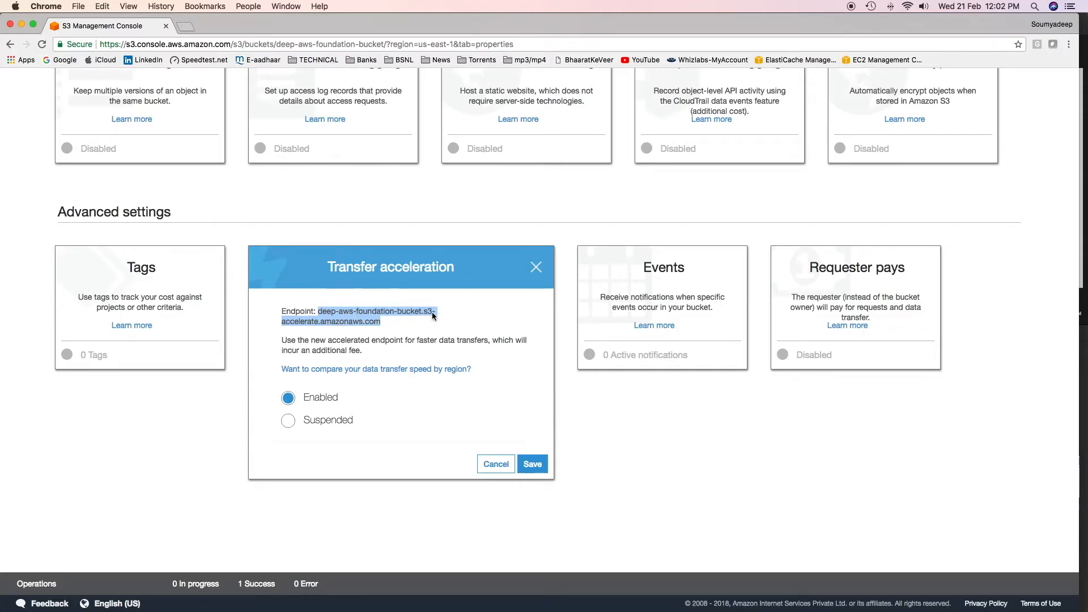
{"action": "mouse_move", "coordinate": [324, 331]}
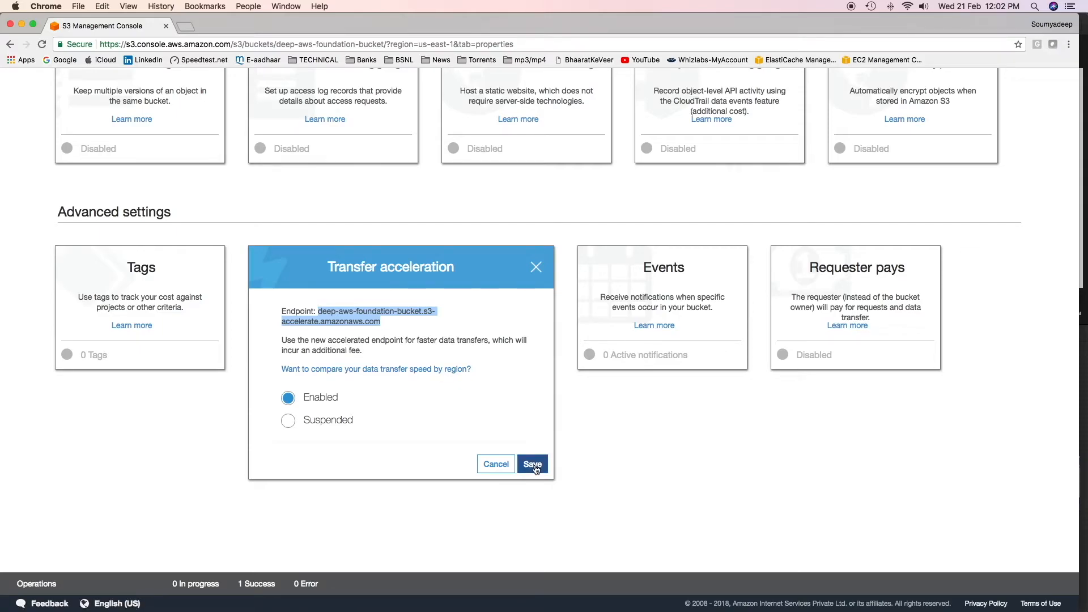
{"action": "mouse_move", "coordinate": [447, 415]}
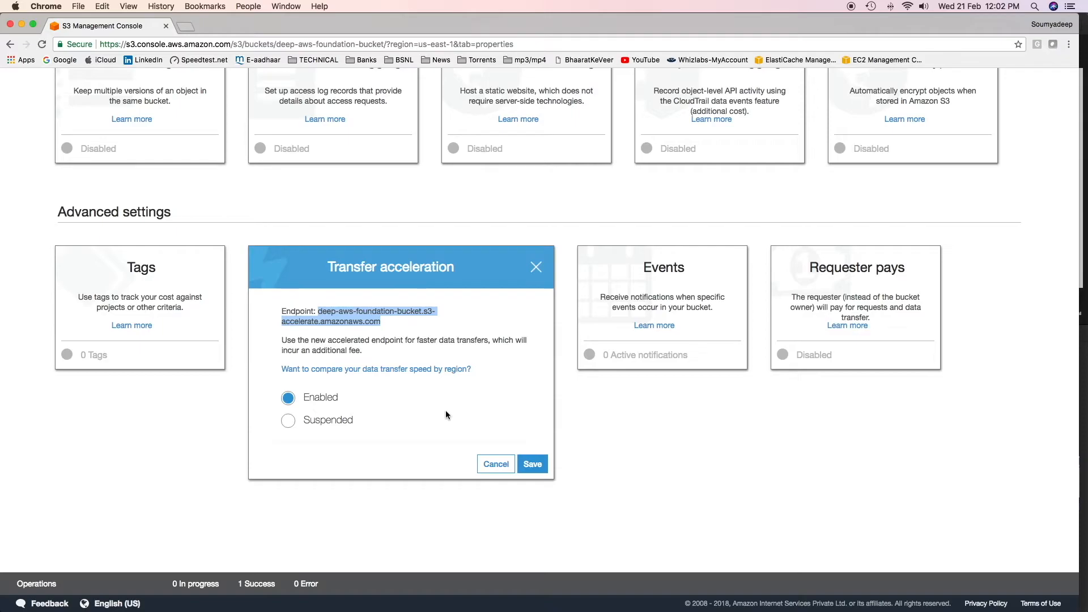
{"action": "right_click", "coordinate": [376, 369]}
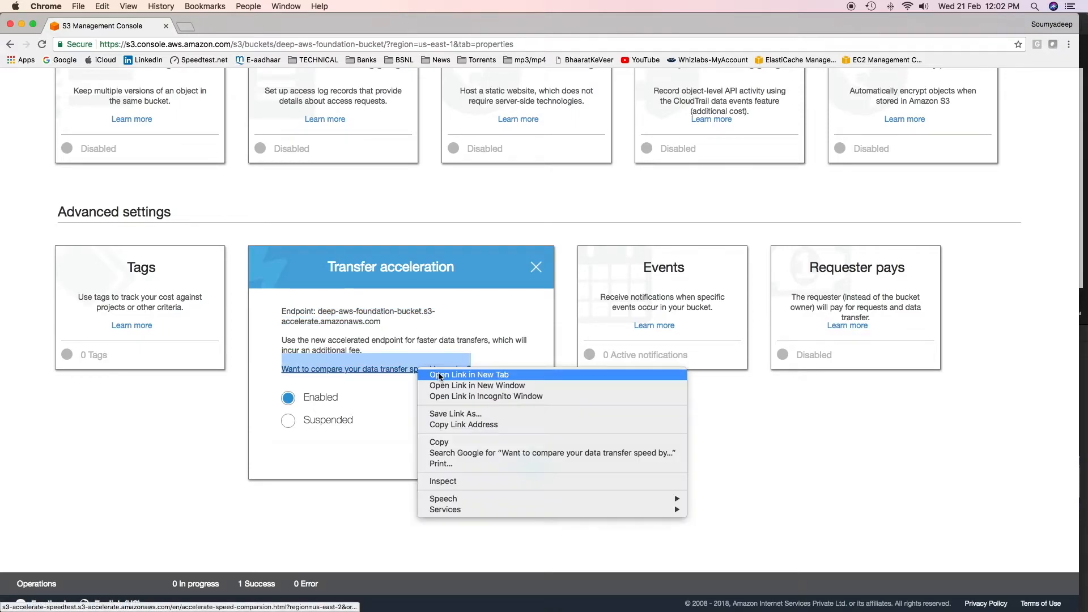
{"action": "left_click", "coordinate": [469, 374]}
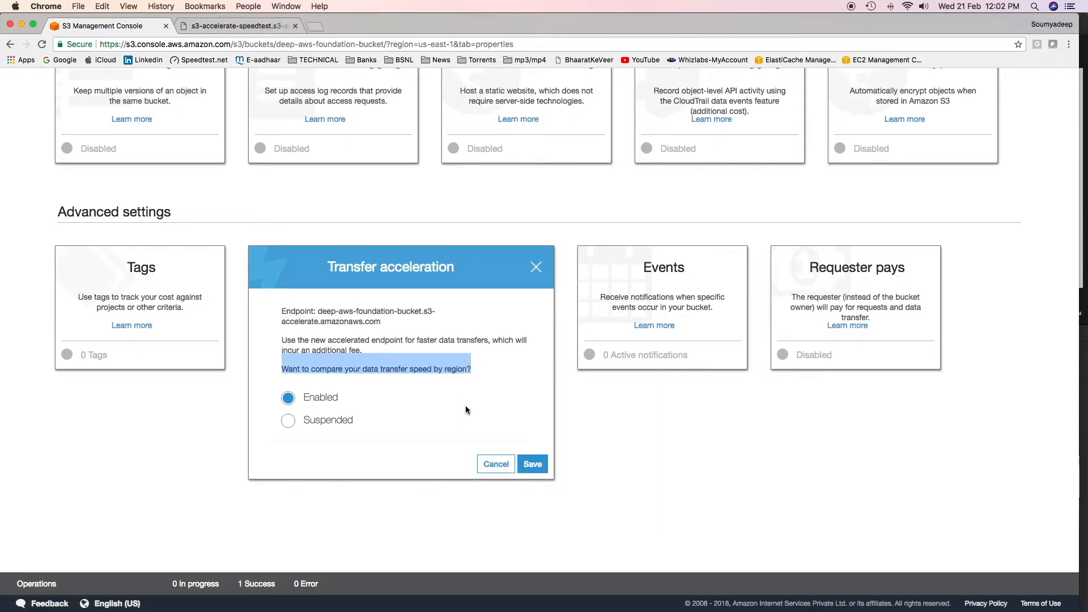
{"action": "left_click", "coordinate": [532, 463]}
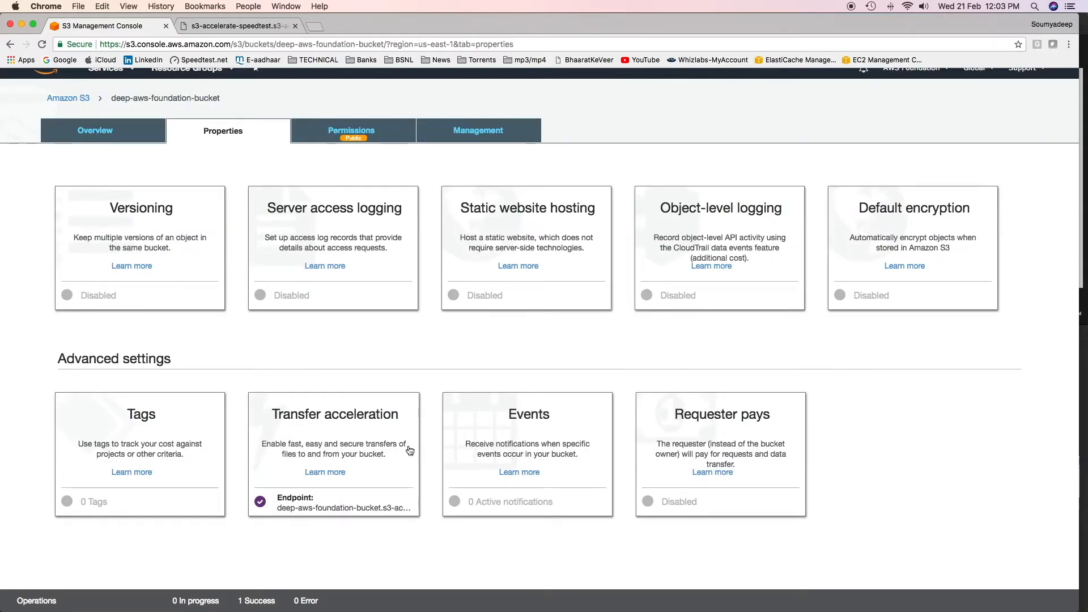
{"action": "mouse_move", "coordinate": [259, 115]}
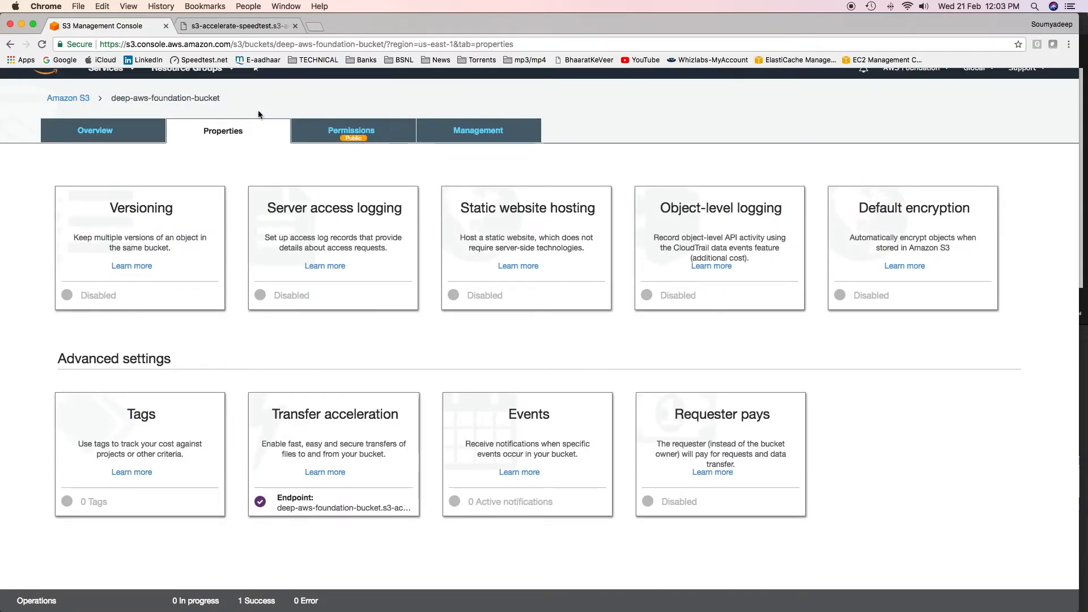
Scroll the regional speed results (Ohio 73%, San Francisco 12%, Tokyo 6% faster), then return to S3
{"action": "left_click", "coordinate": [236, 25]}
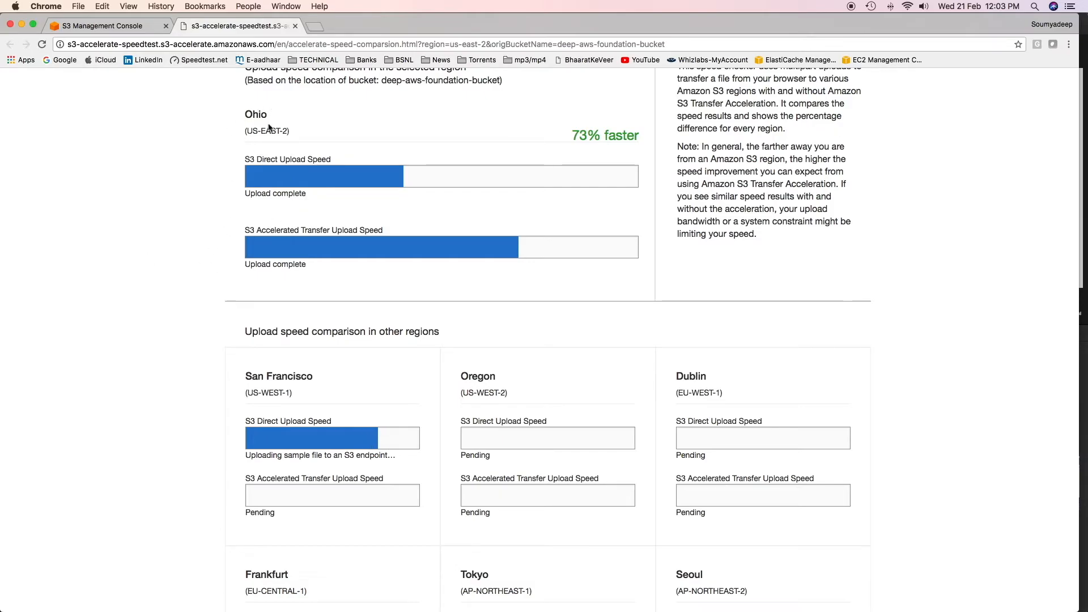
{"action": "mouse_move", "coordinate": [464, 231]}
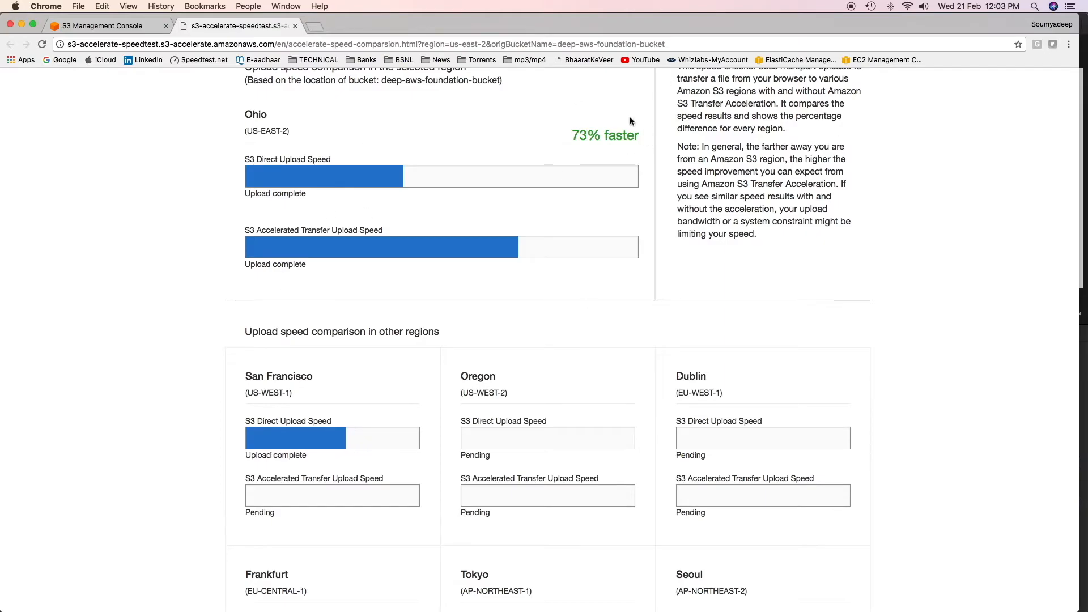
{"action": "scroll", "scroll_direction": "down", "scroll_amount": 3}
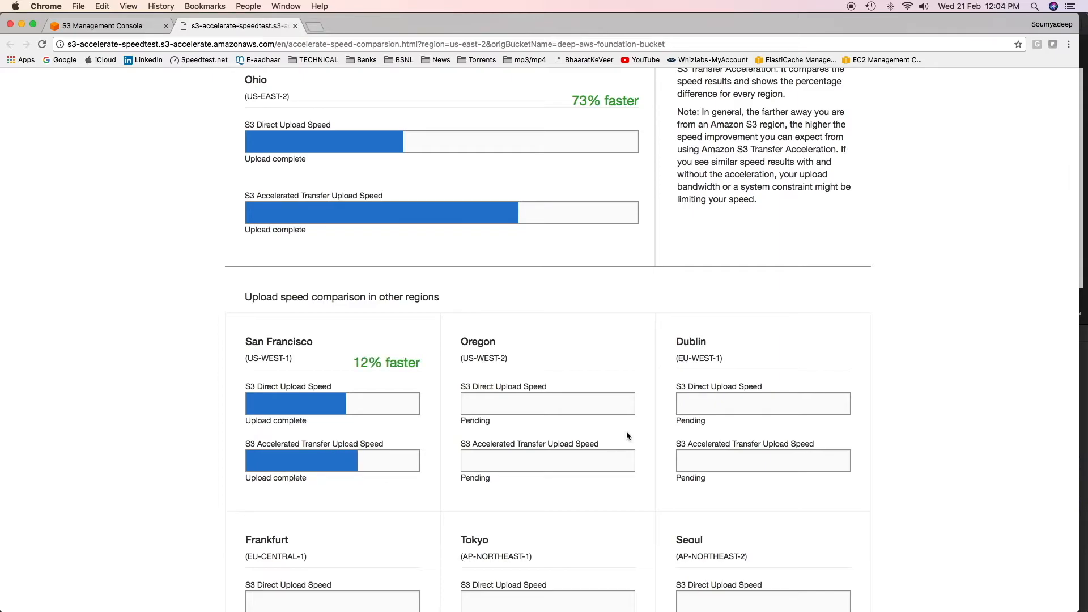
{"action": "scroll", "scroll_direction": "down", "scroll_amount": 3}
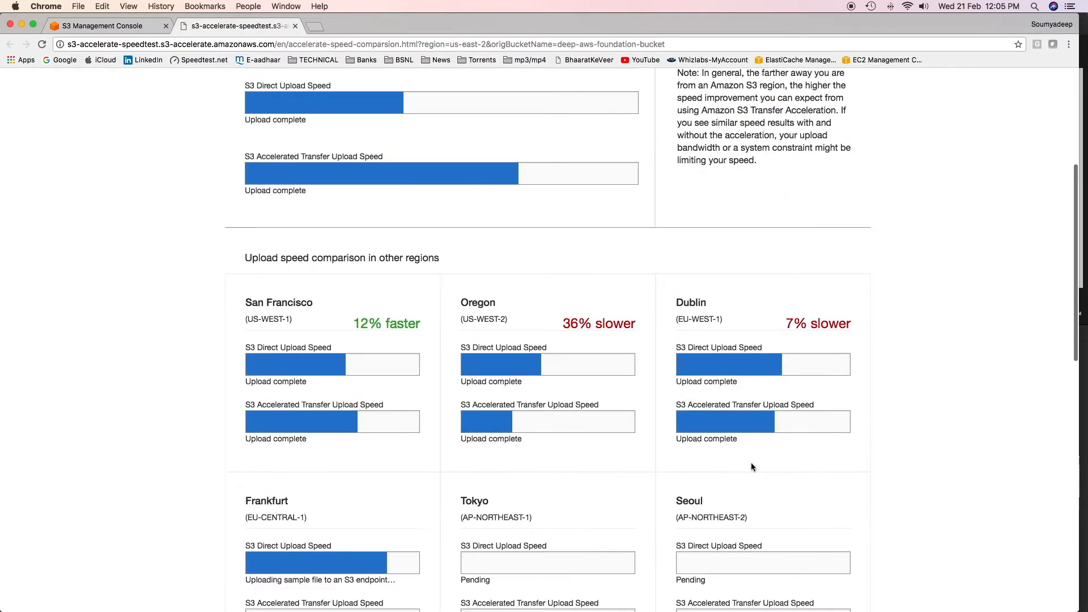
{"action": "scroll", "scroll_direction": "down", "scroll_amount": 3}
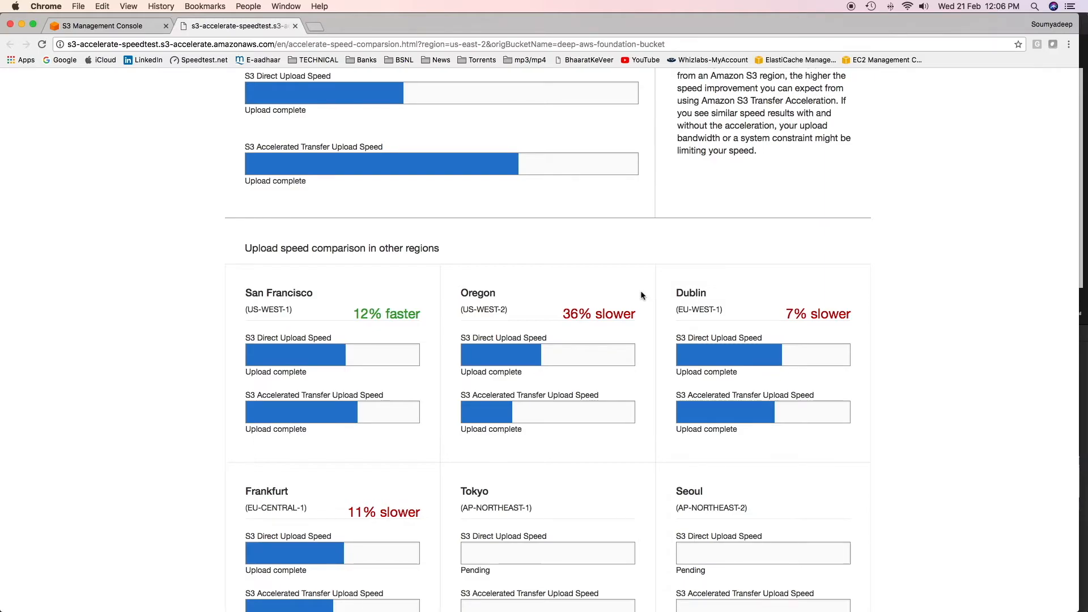
{"action": "scroll", "scroll_direction": "down", "scroll_amount": 3}
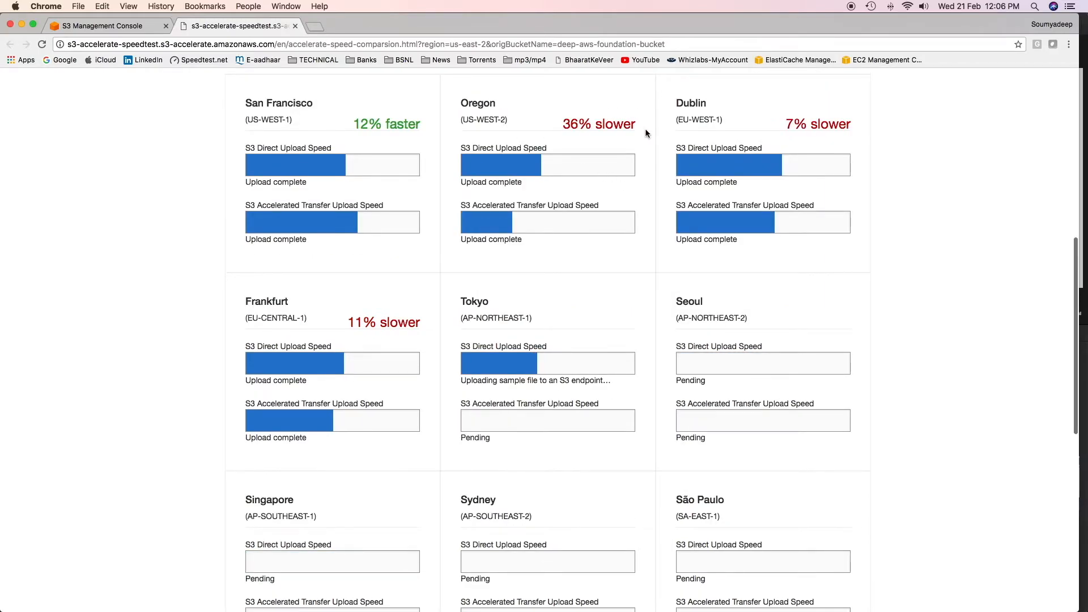
{"action": "mouse_move", "coordinate": [861, 125]}
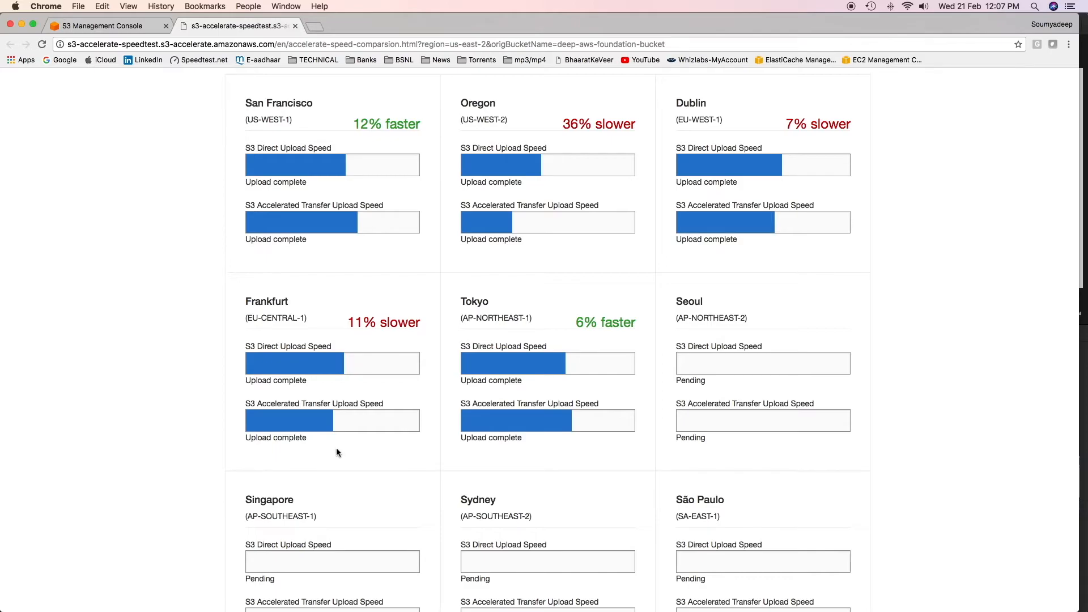
{"action": "left_click", "coordinate": [96, 26]}
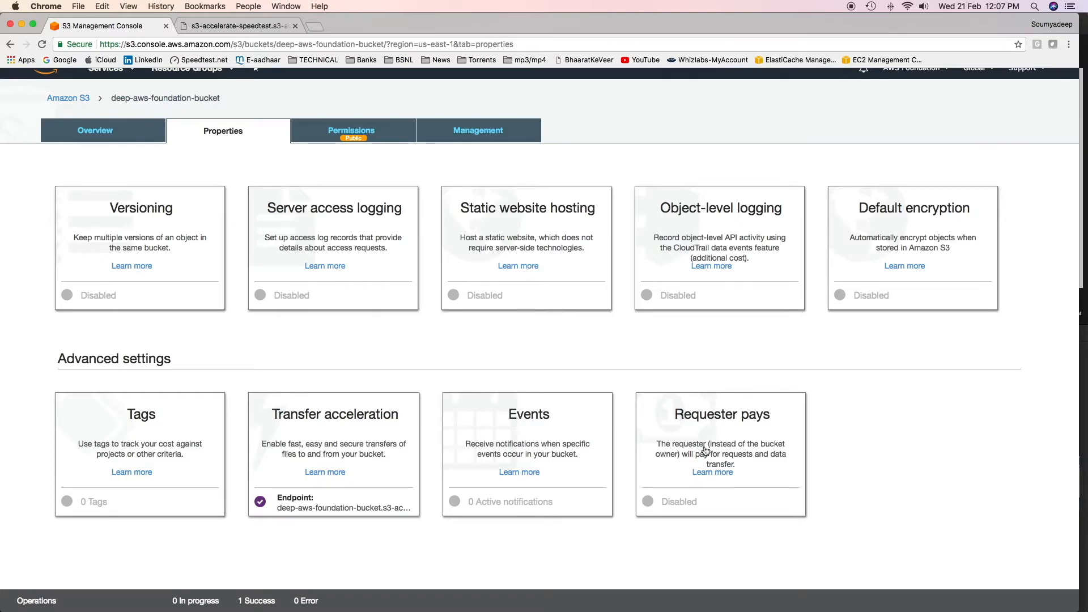
Turn on Enable requester pays for deep-aws-foundation-bucket and save it
{"action": "left_click", "coordinate": [707, 452]}
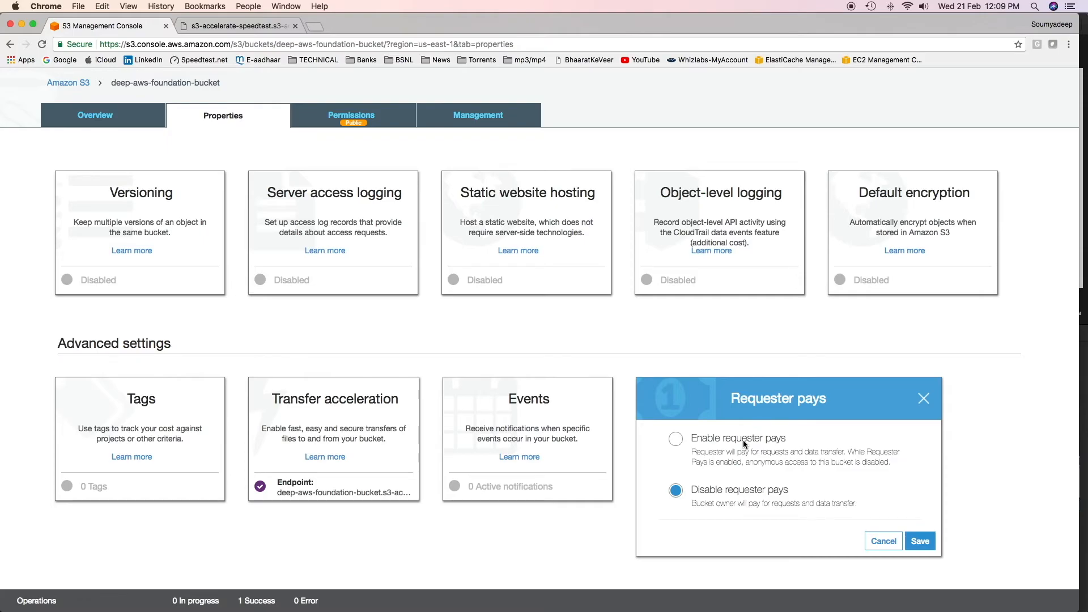
{"action": "left_click", "coordinate": [675, 438]}
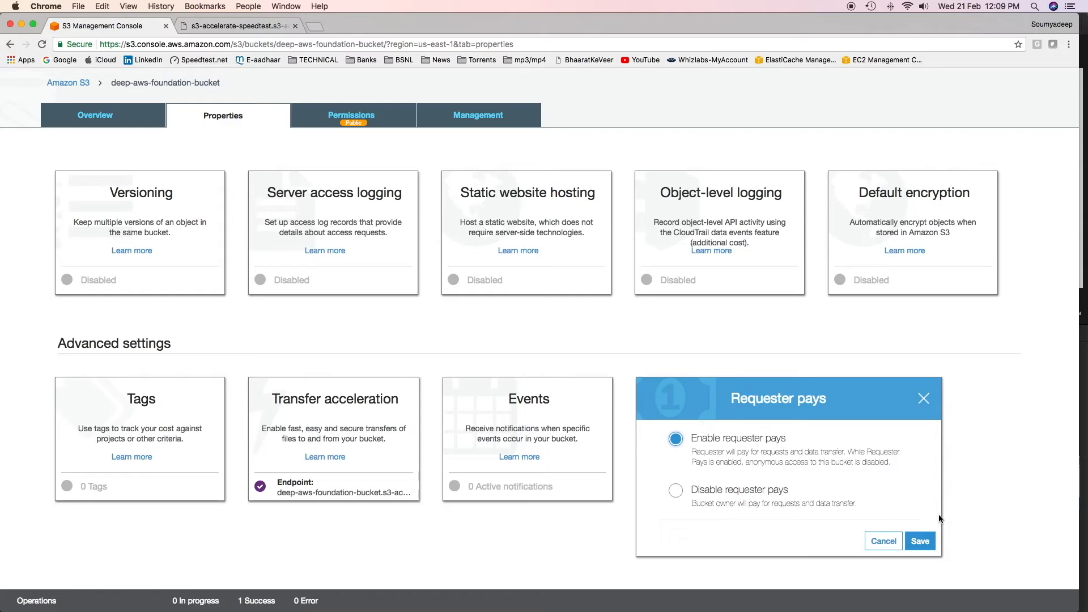
{"action": "mouse_move", "coordinate": [782, 430]}
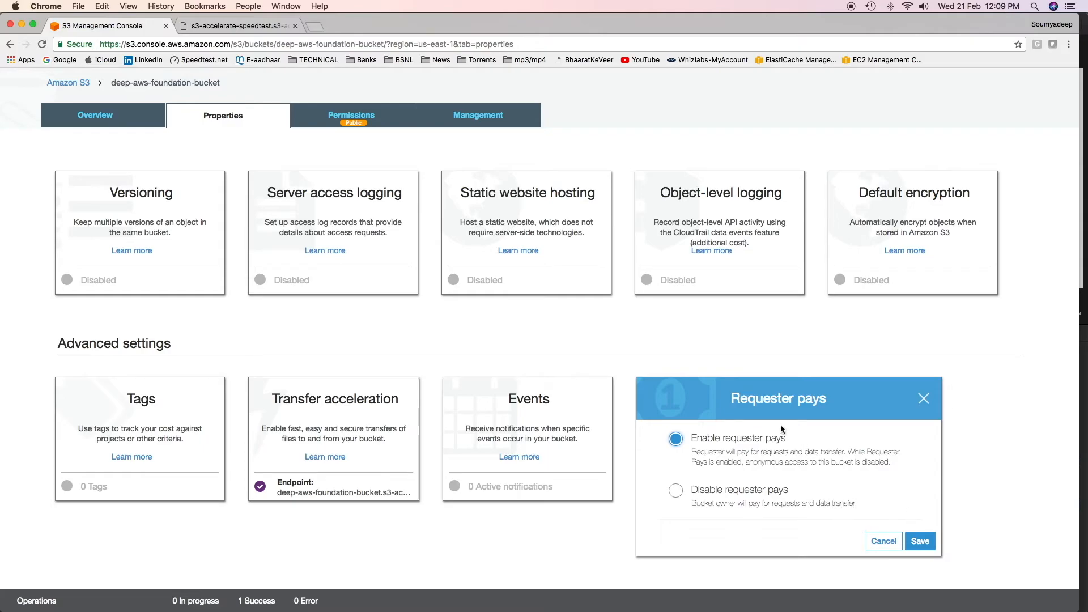
{"action": "mouse_move", "coordinate": [751, 449]}
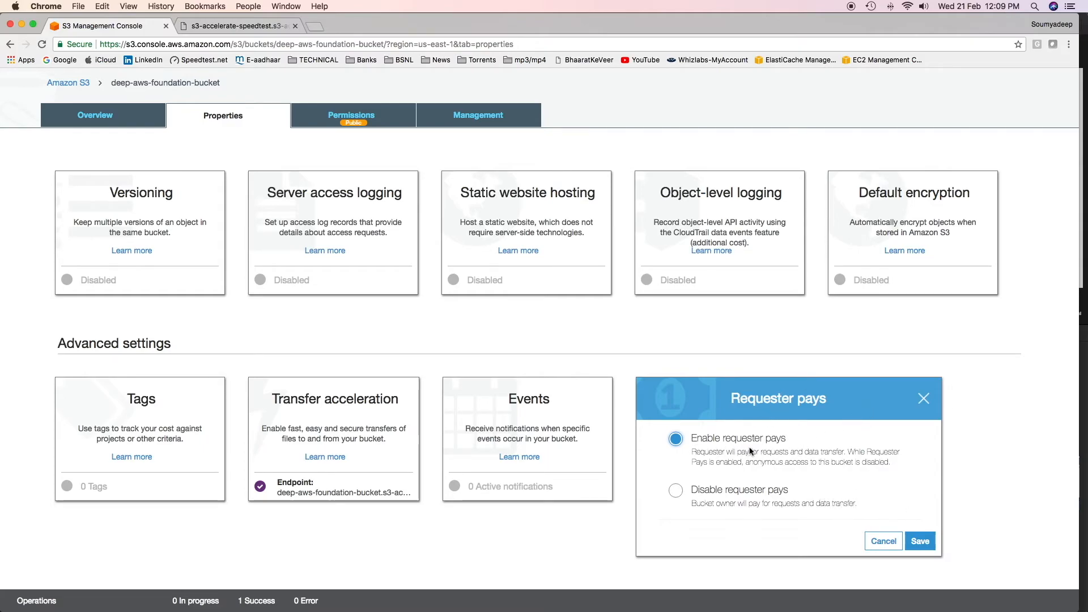
{"action": "left_click", "coordinate": [920, 541]}
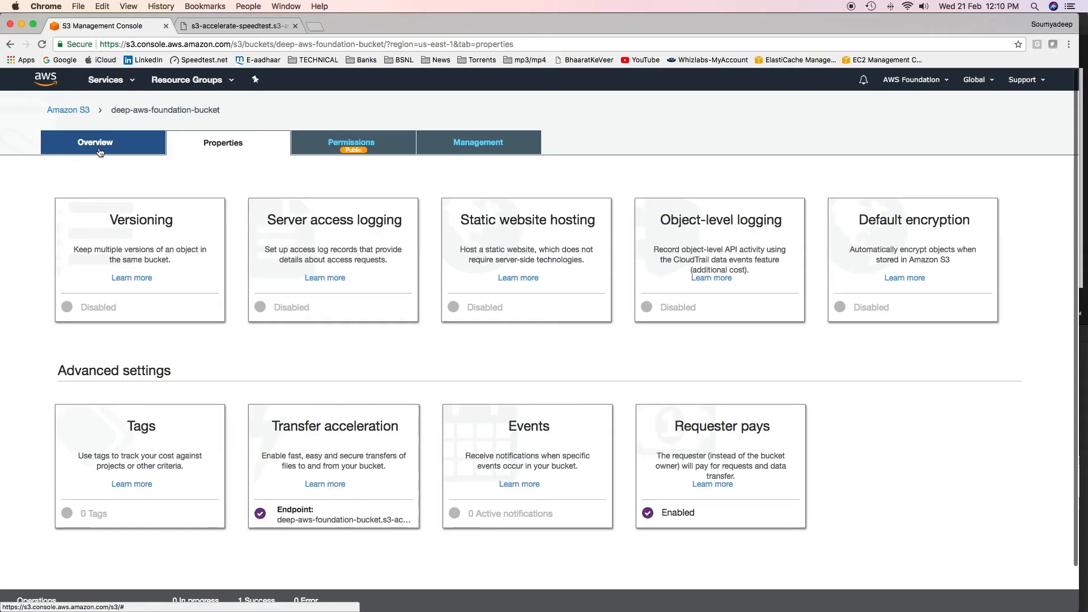
Open superman_vs_batman.jpg's object Overview page and launch its object link in a new tab
{"action": "left_click", "coordinate": [98, 153]}
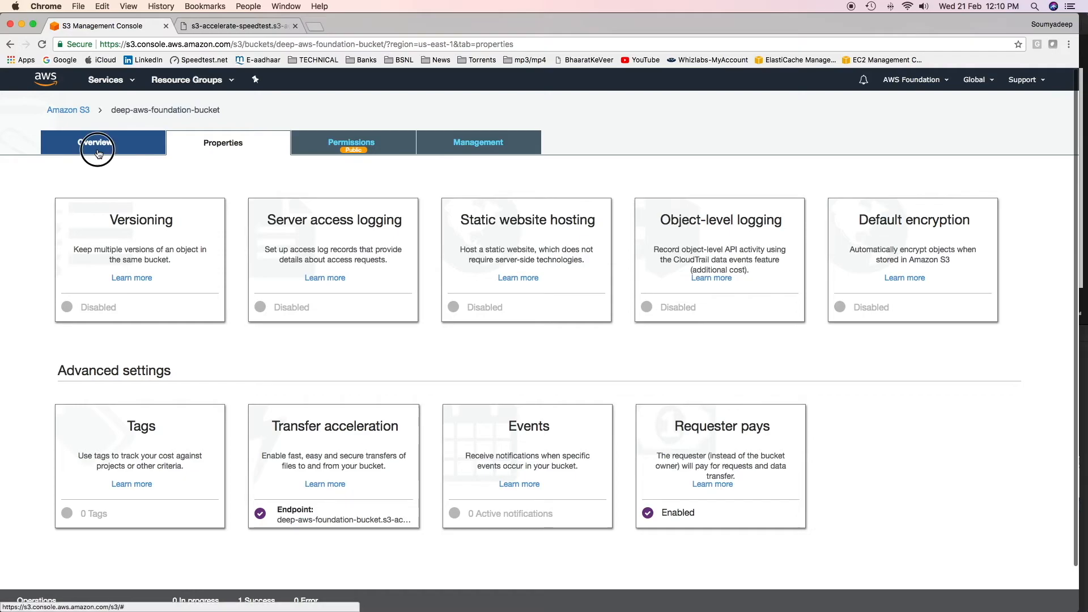
{"action": "left_click", "coordinate": [97, 149]}
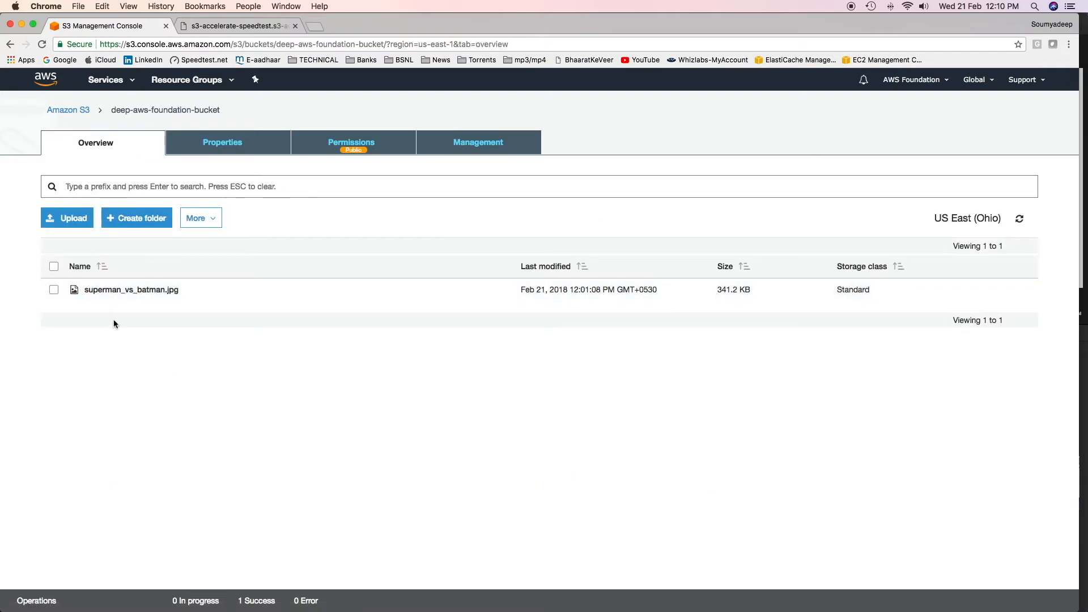
{"action": "mouse_move", "coordinate": [422, 292]}
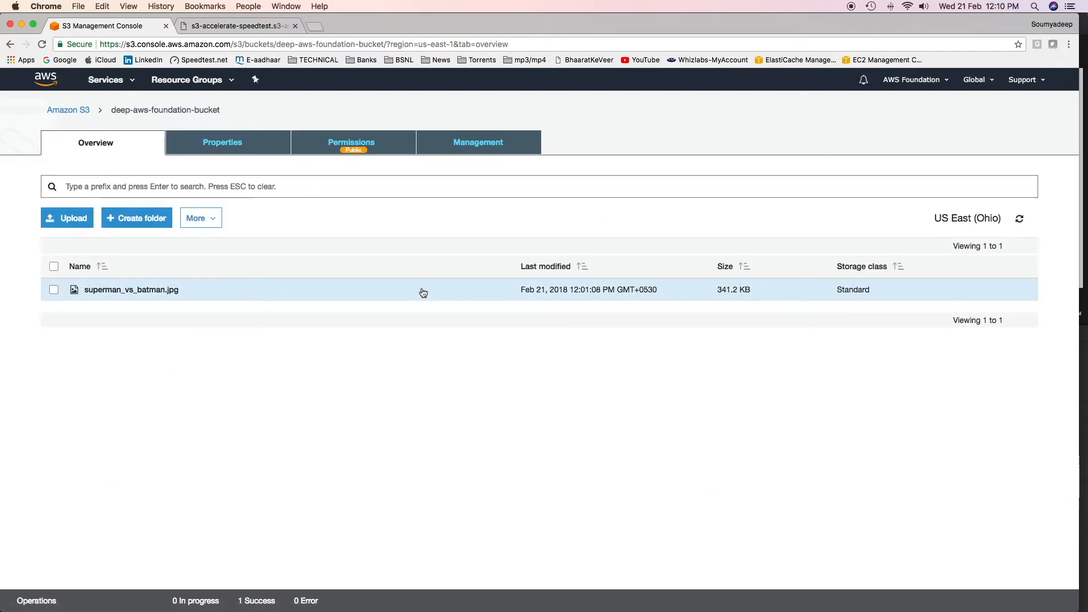
{"action": "mouse_move", "coordinate": [325, 309]}
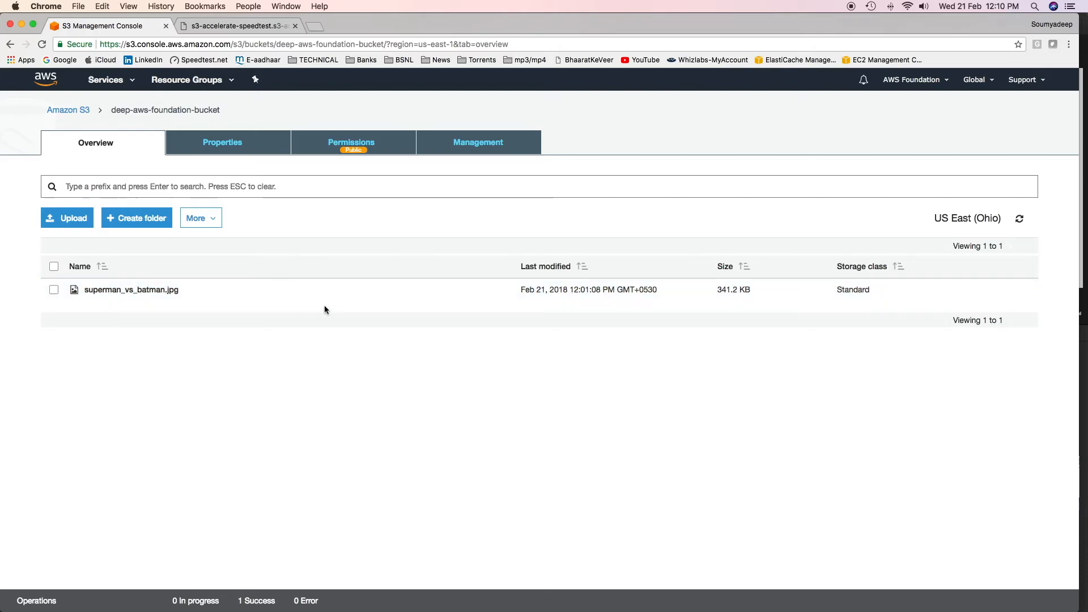
{"action": "left_click", "coordinate": [131, 290]}
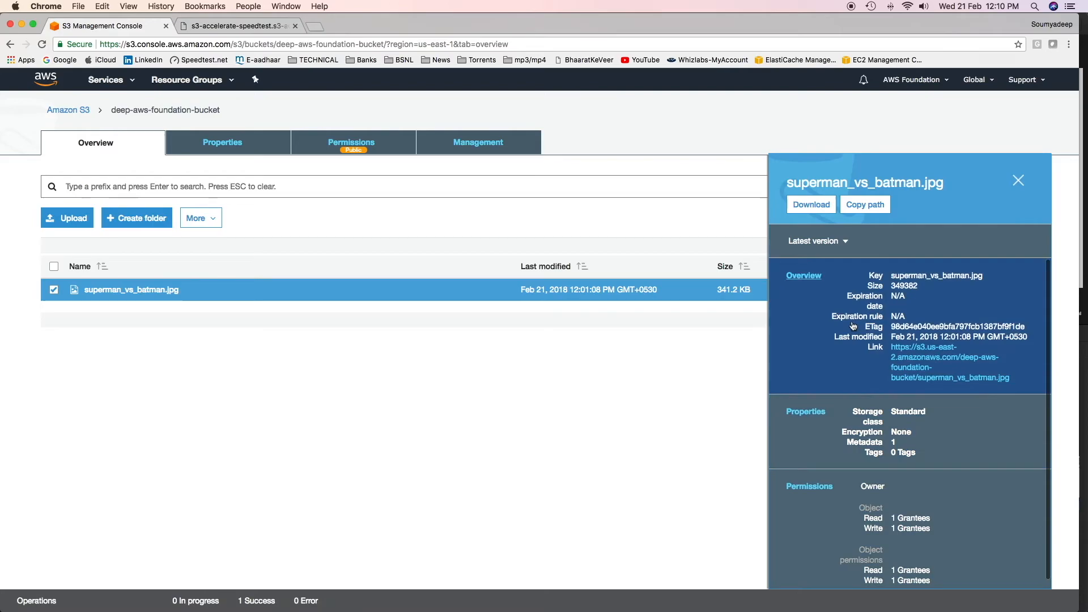
{"action": "mouse_move", "coordinate": [908, 241]}
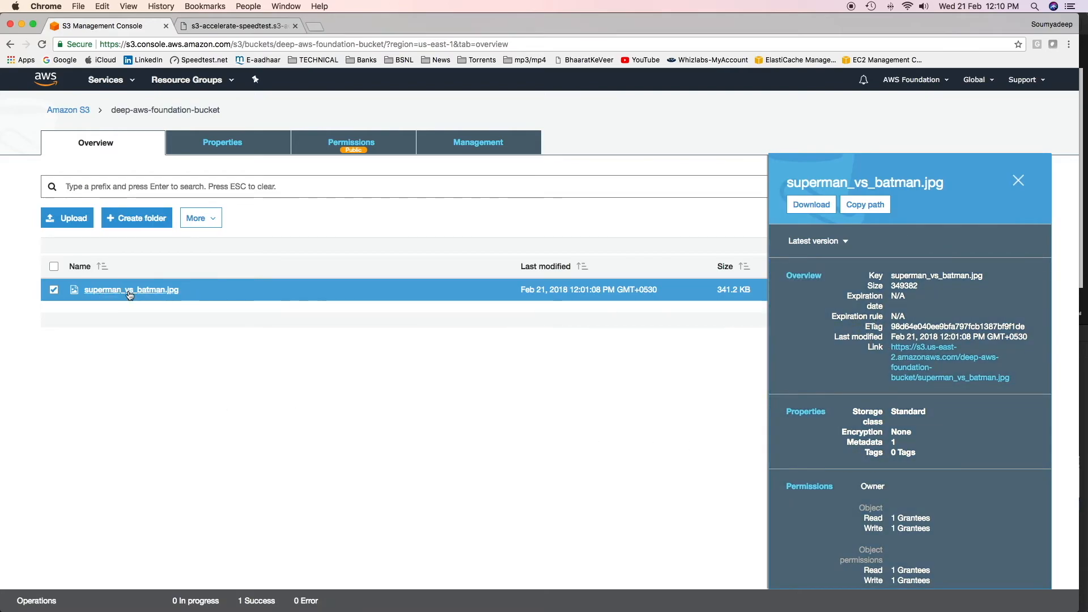
{"action": "left_click", "coordinate": [131, 290]}
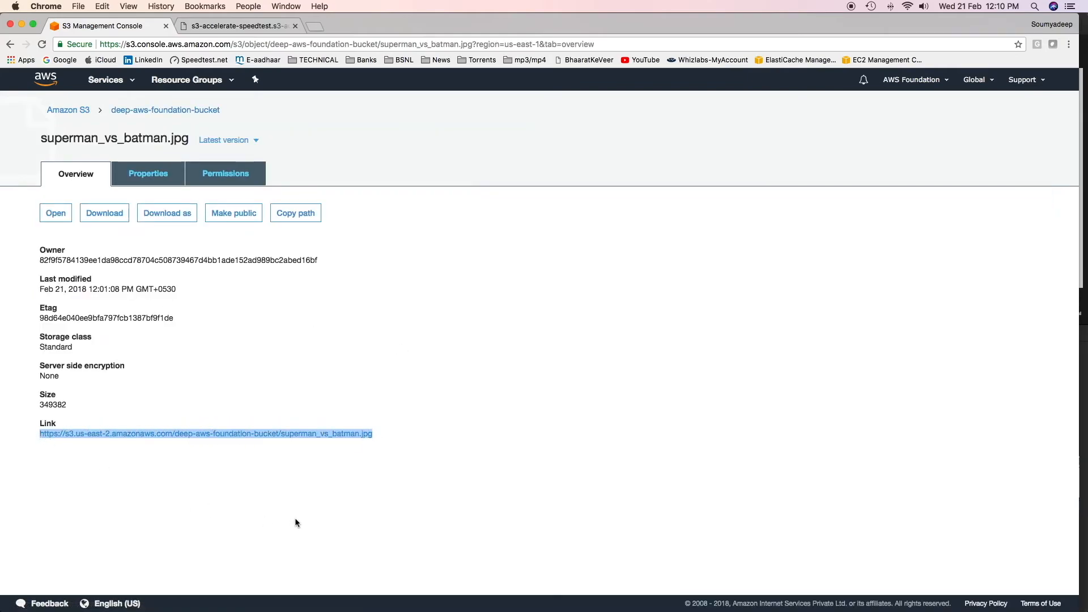
{"action": "left_click", "coordinate": [206, 435]}
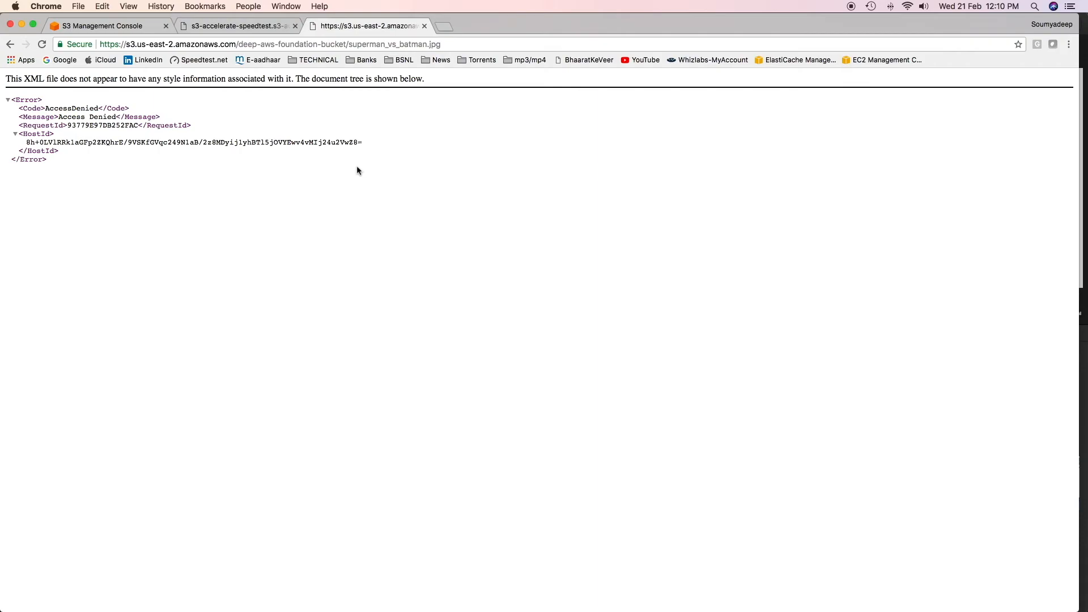
{"action": "mouse_move", "coordinate": [244, 115]}
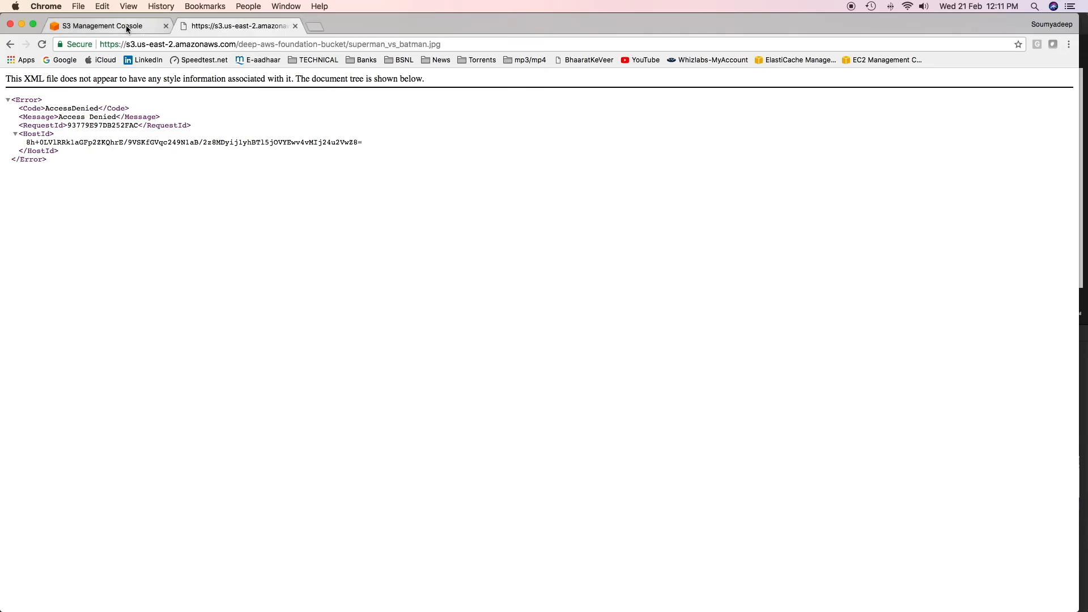
Leave the AccessDenied page and go back to the superman_vs_batman.jpg details in S3
{"action": "left_click", "coordinate": [102, 26]}
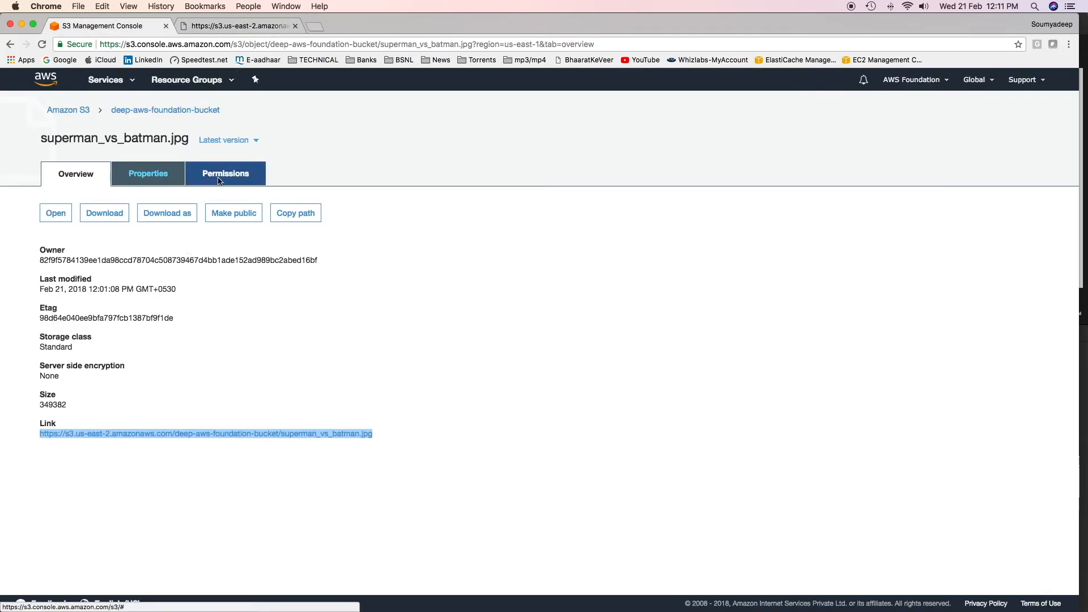
{"action": "left_click", "coordinate": [224, 174]}
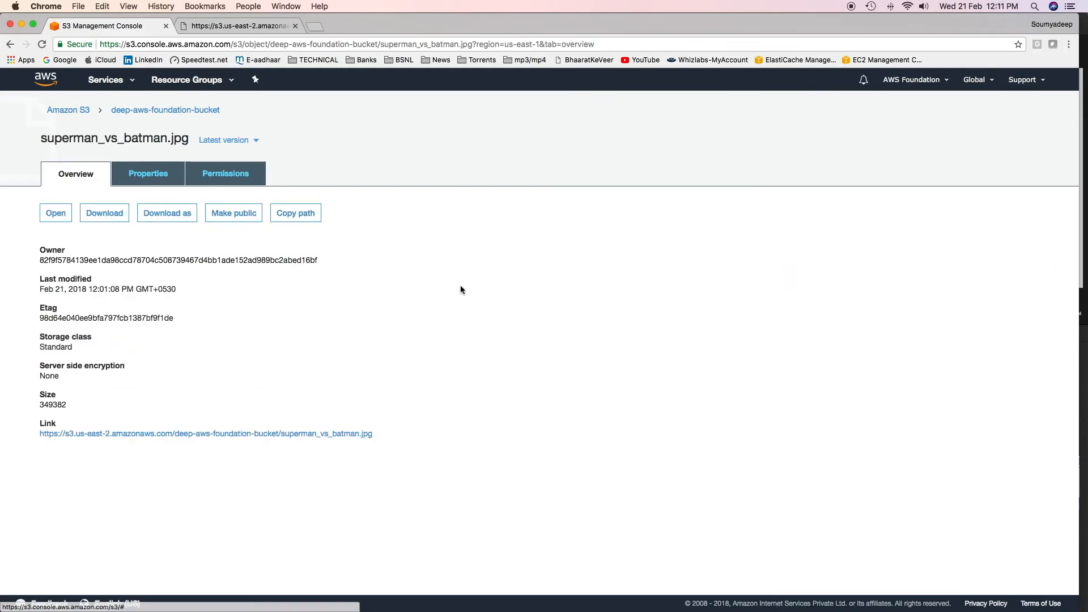
{"action": "mouse_move", "coordinate": [425, 388]}
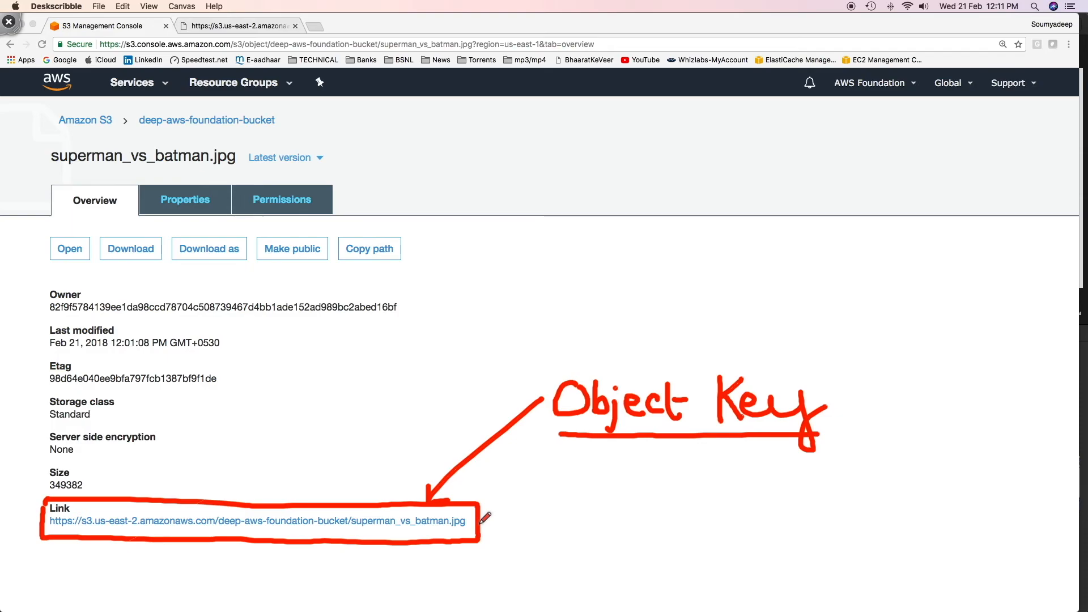
{"action": "mouse_move", "coordinate": [71, 540]}
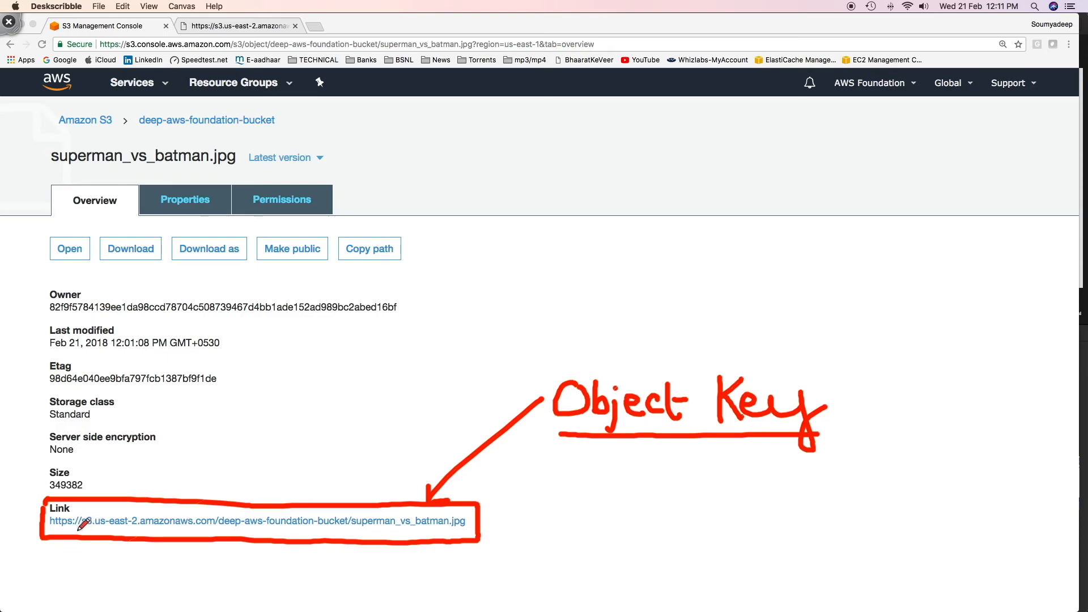
{"action": "mouse_move", "coordinate": [201, 557]}
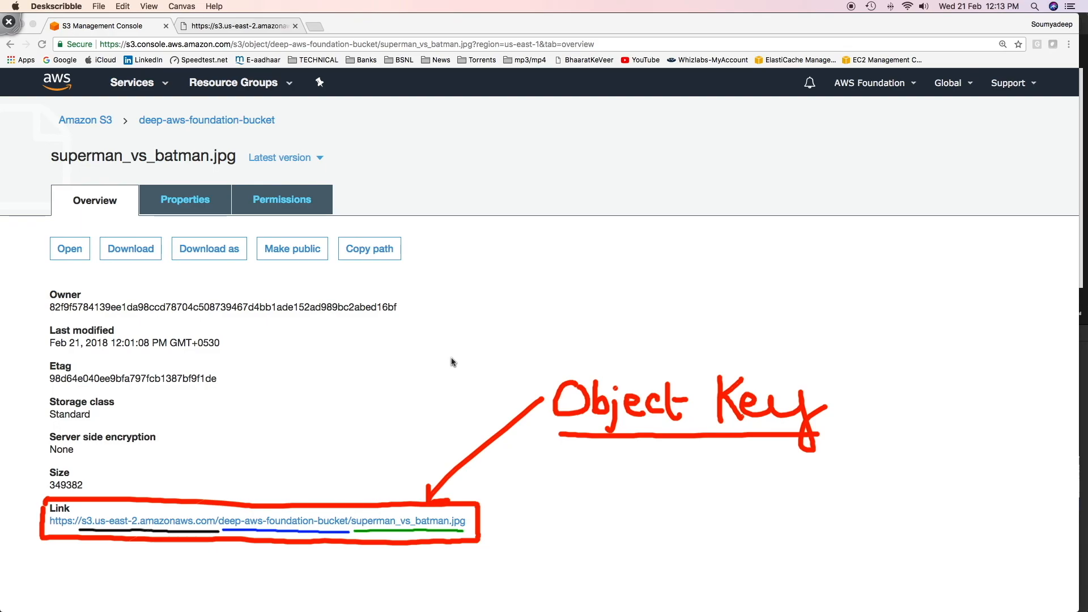
Start creating a new folder in deep-aws-foundation-bucket
{"action": "left_click", "coordinate": [171, 251]}
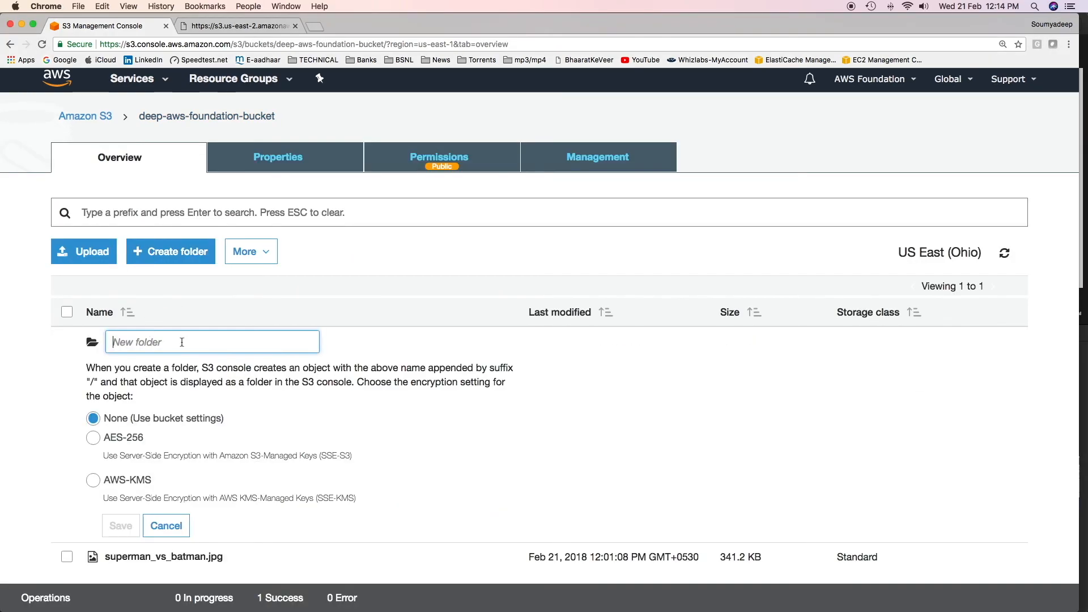
Create a folder named 'aws' in the bucket and open it
{"action": "type", "text": "aws"}
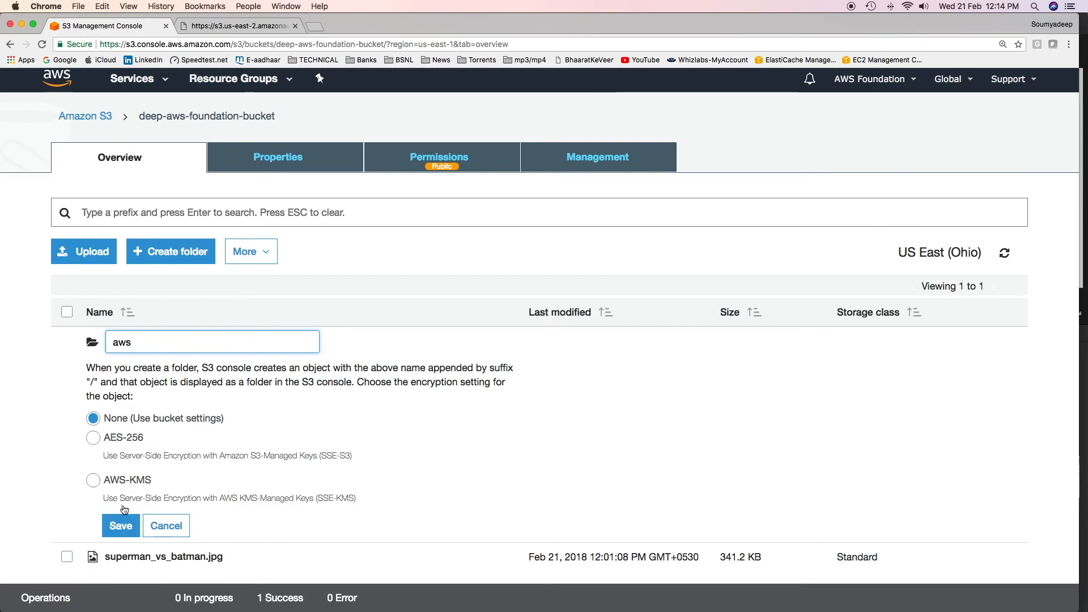
{"action": "scroll", "scroll_direction": "down", "scroll_amount": 3}
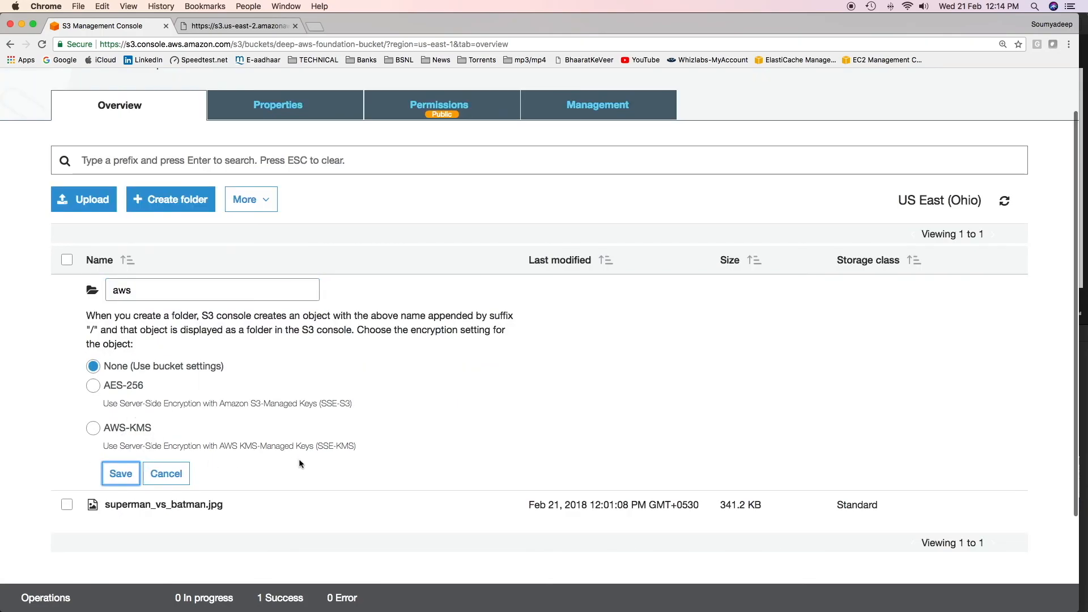
{"action": "left_click", "coordinate": [120, 474]}
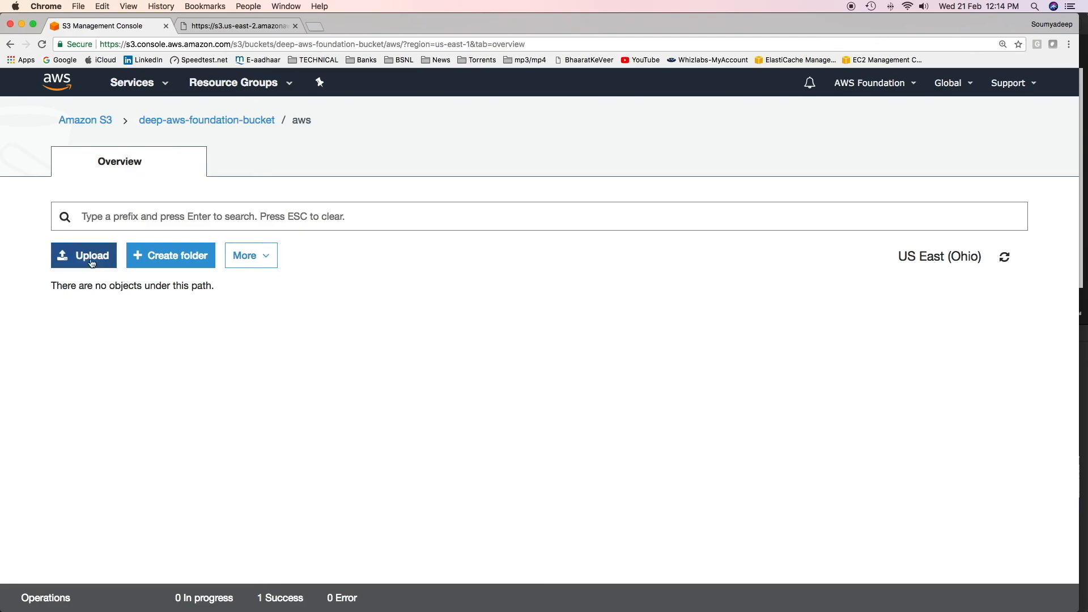
{"action": "mouse_move", "coordinate": [97, 263]}
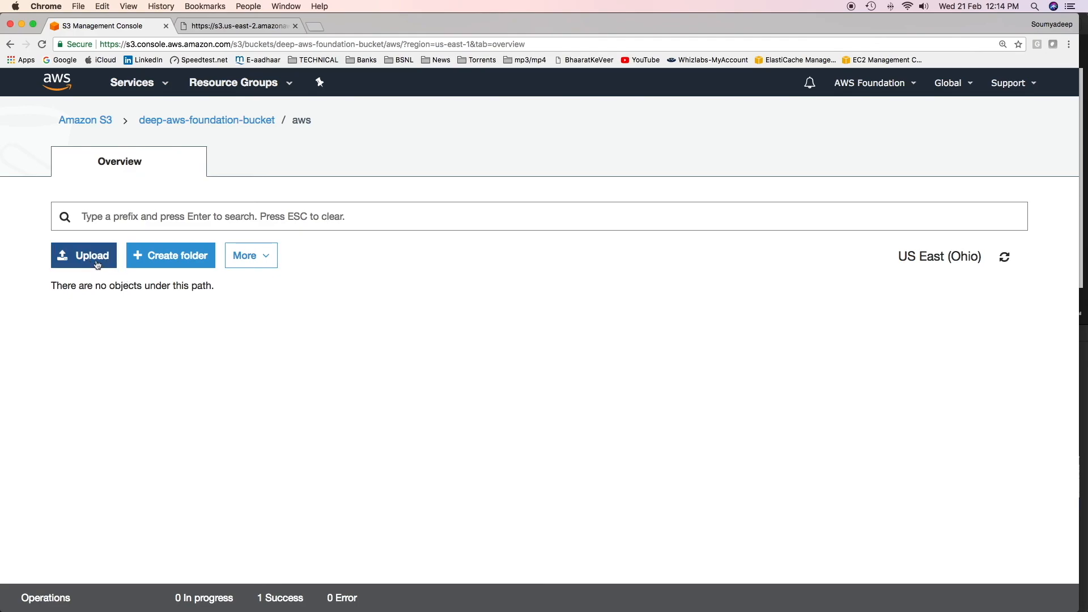
Start uploading superman_vs_batman.jpg into the aws folder
{"action": "left_click", "coordinate": [83, 255]}
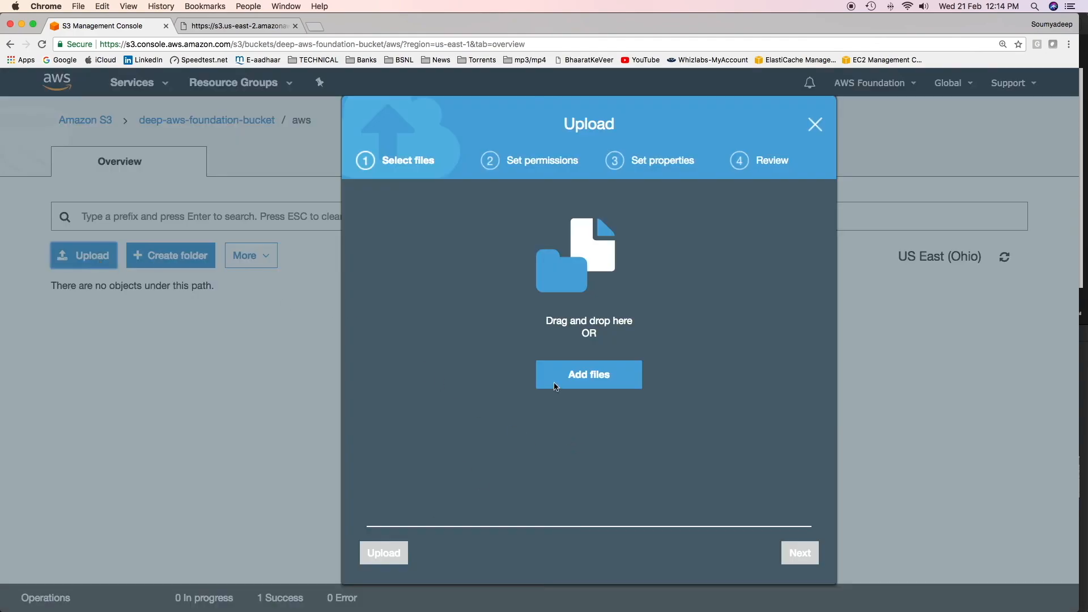
{"action": "left_click", "coordinate": [589, 374]}
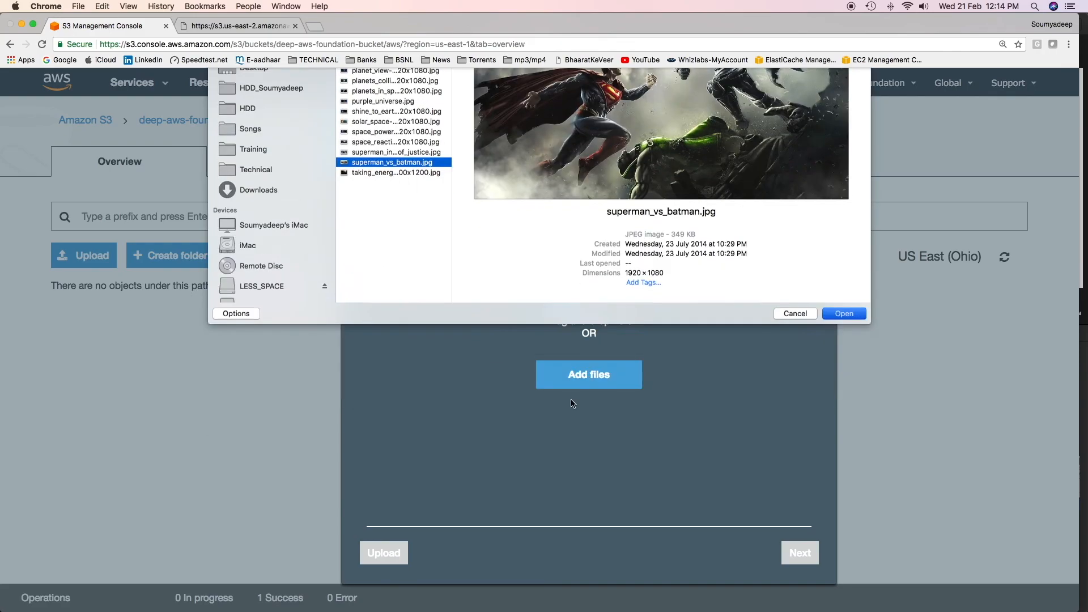
{"action": "left_click", "coordinate": [844, 314]}
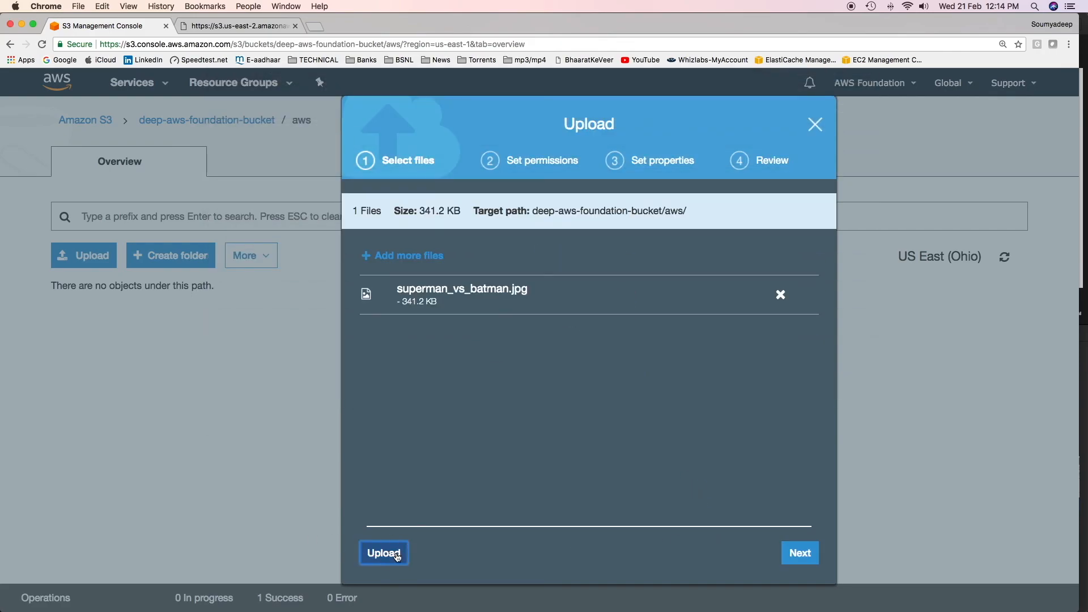
{"action": "left_click", "coordinate": [384, 553]}
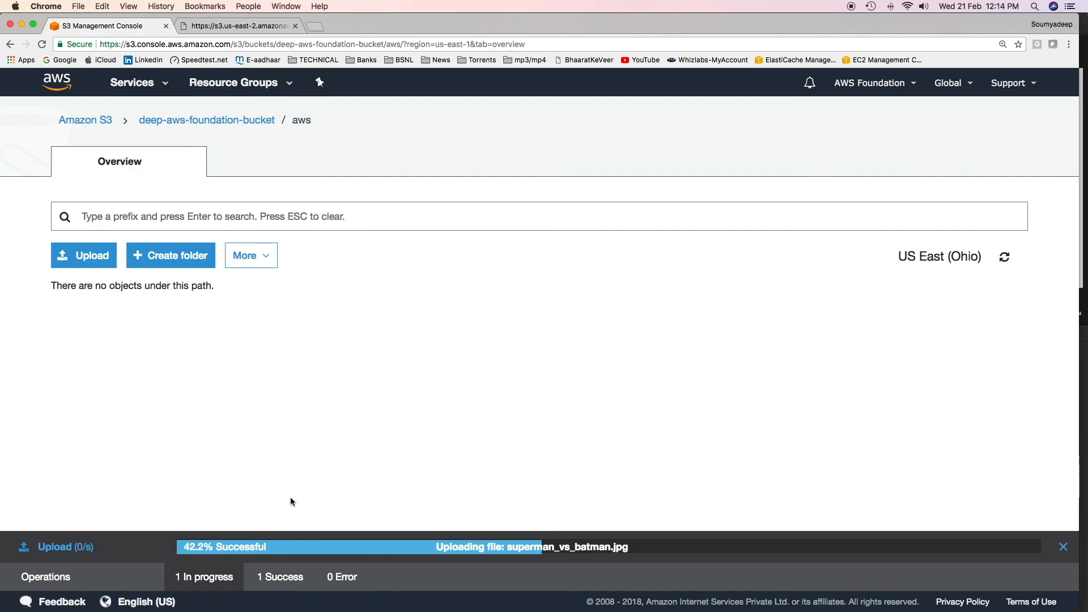
{"action": "mouse_move", "coordinate": [273, 442]}
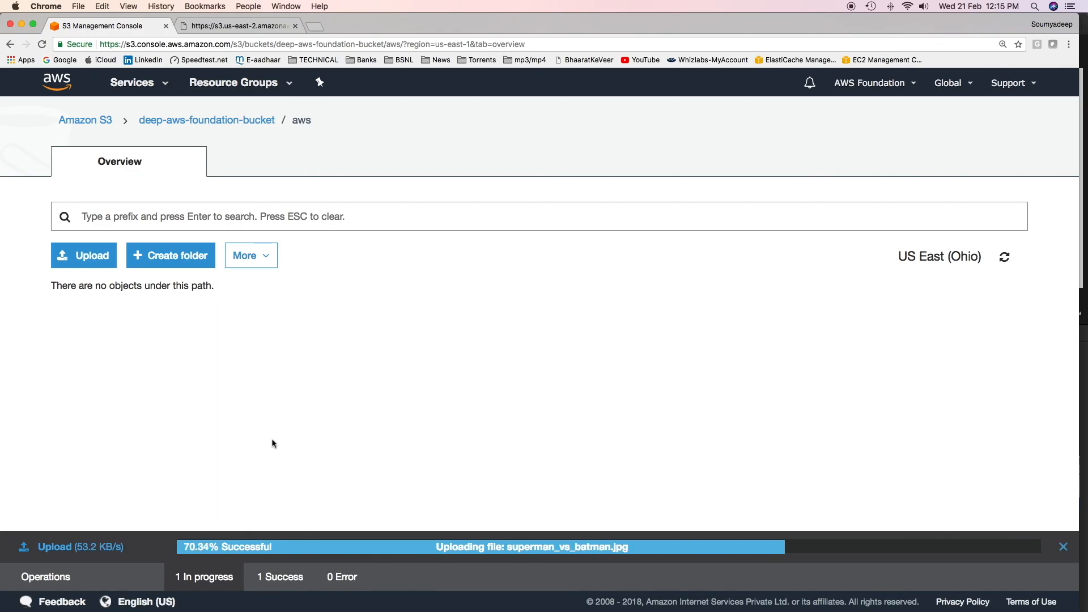